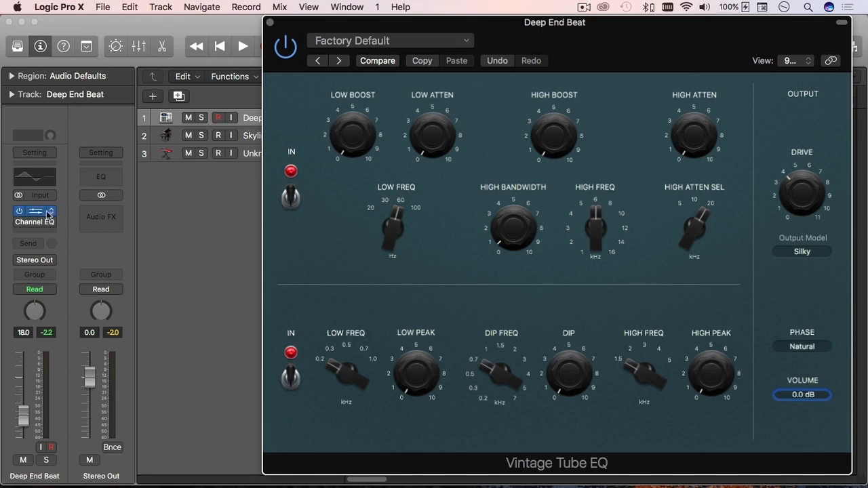
# Load the stereo Vintage Tube EQ into the first Audio FX slot of Deep End Beat.
pyautogui.click(34, 223)
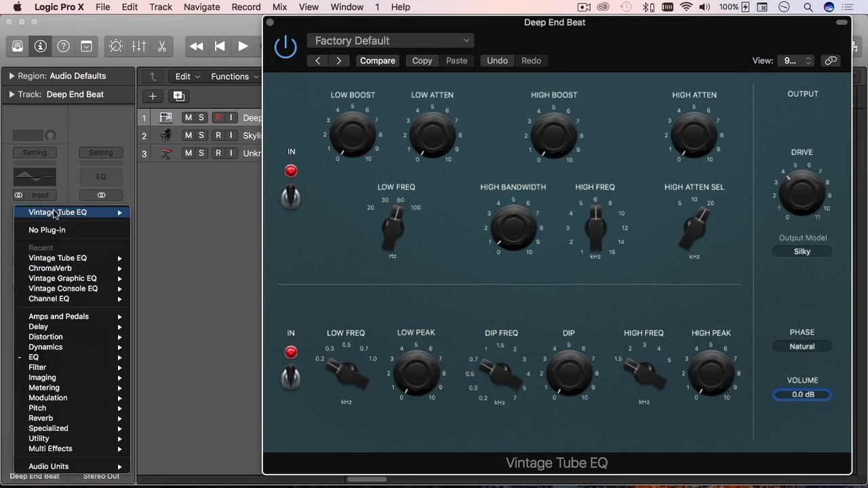
pyautogui.moveTo(54, 376)
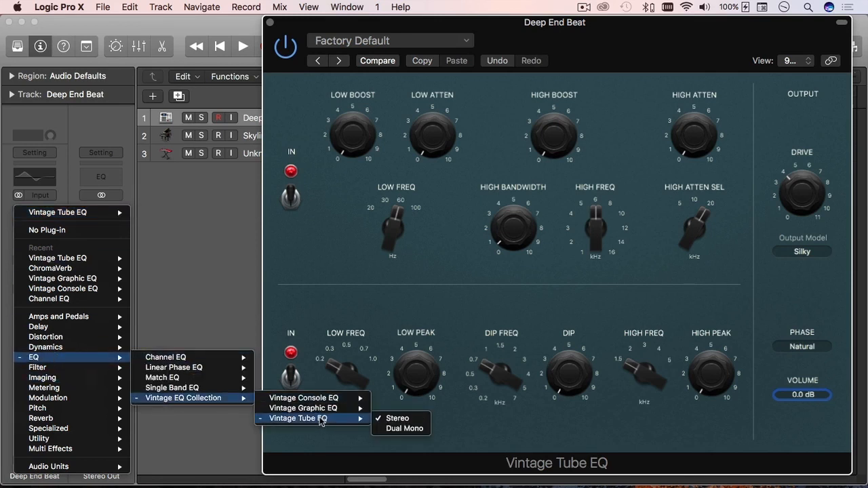
pyautogui.click(396, 417)
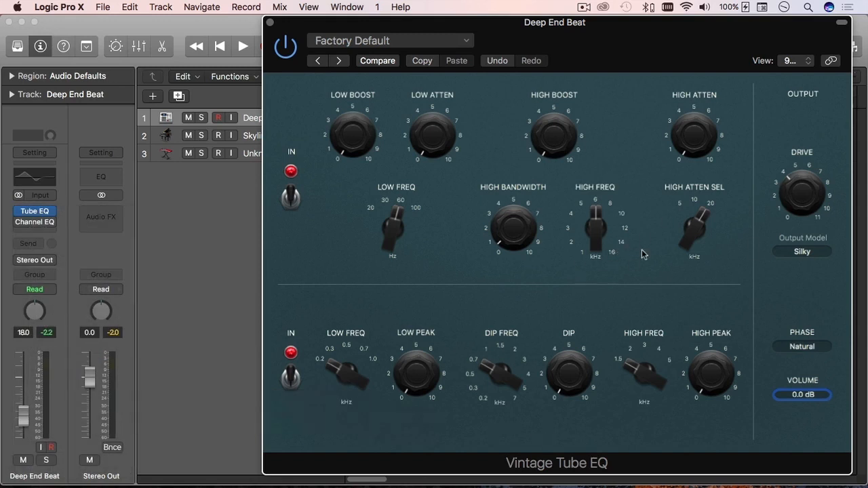
pyautogui.moveTo(622, 287)
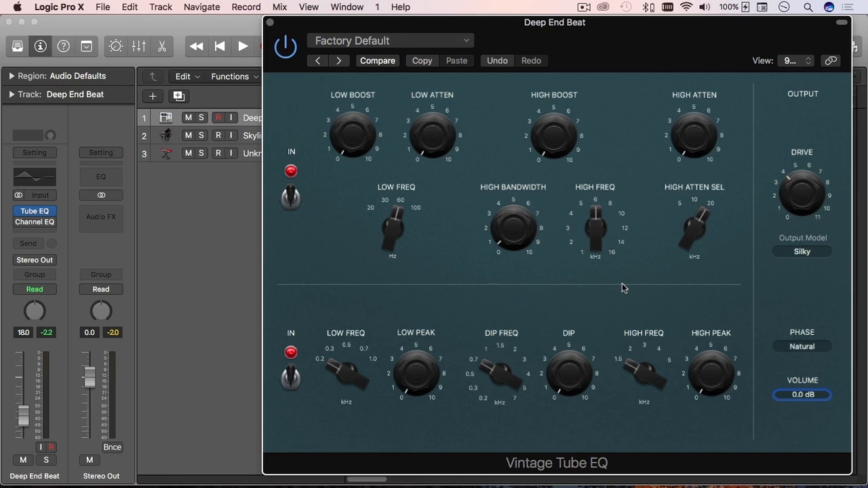
pyautogui.moveTo(648, 287)
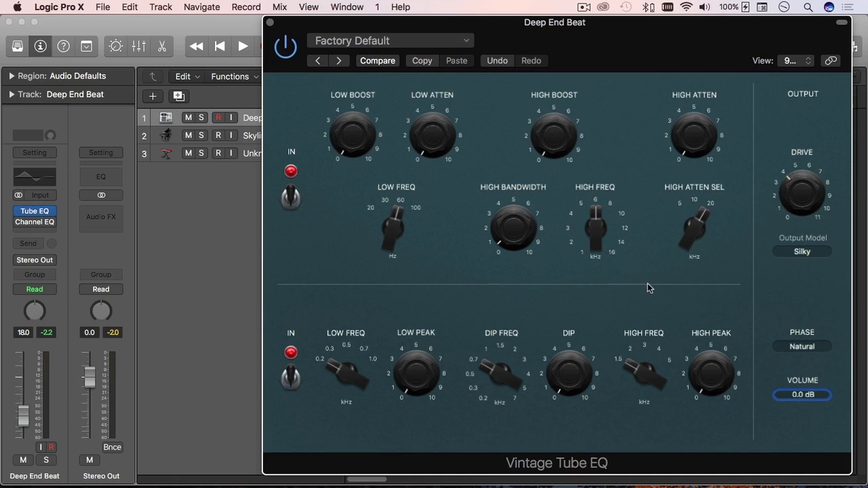
pyautogui.moveTo(644, 248)
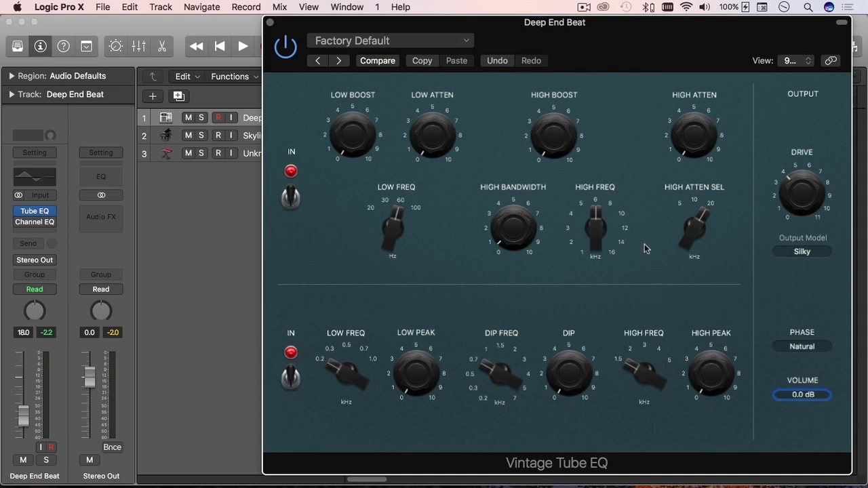
pyautogui.moveTo(670, 301)
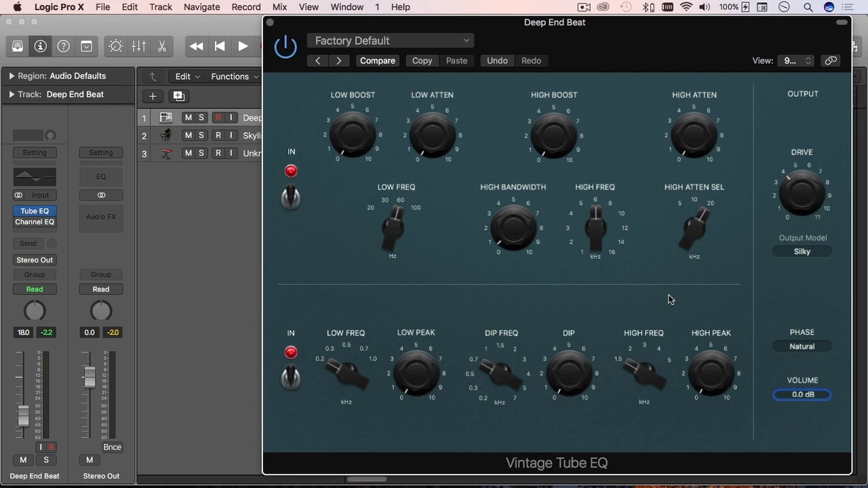
pyautogui.moveTo(689, 181)
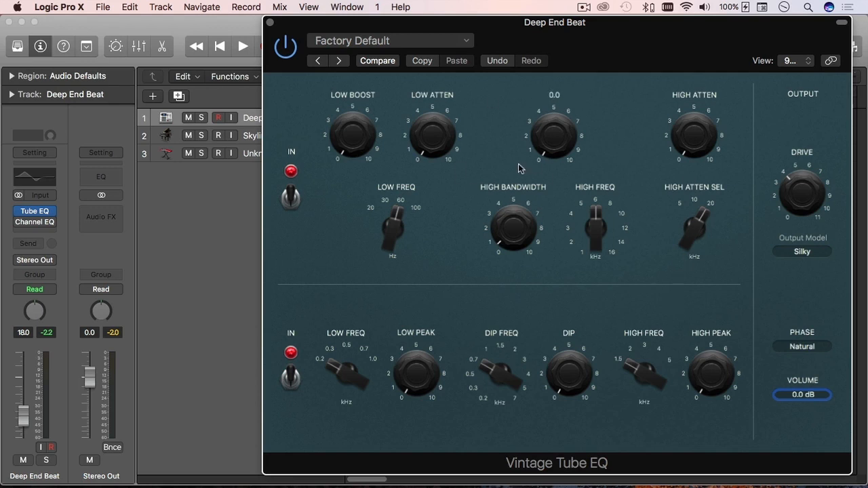
pyautogui.moveTo(472, 309)
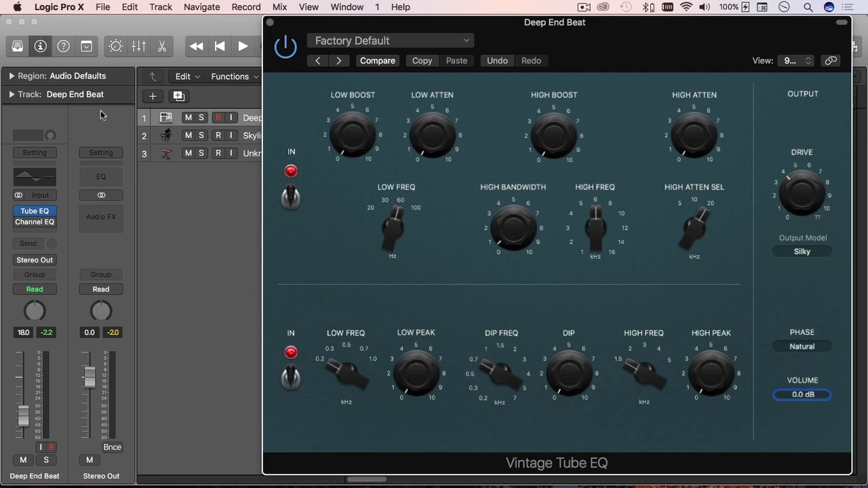
pyautogui.moveTo(594, 293)
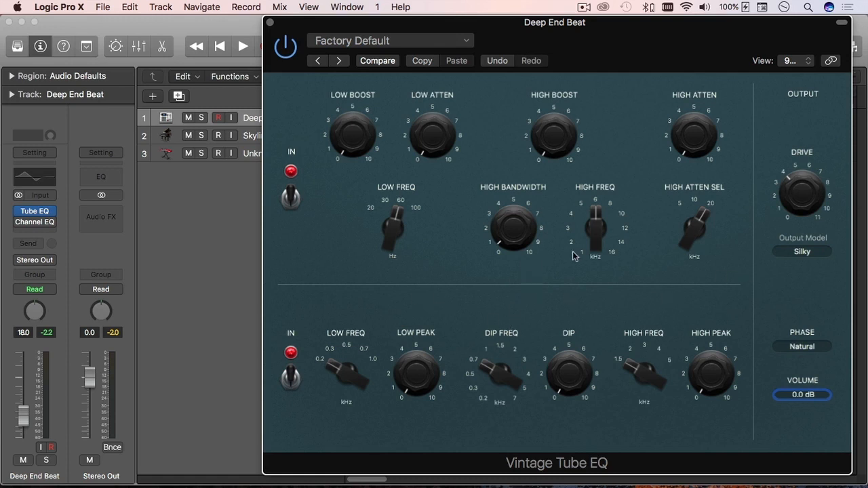
pyautogui.moveTo(542, 304)
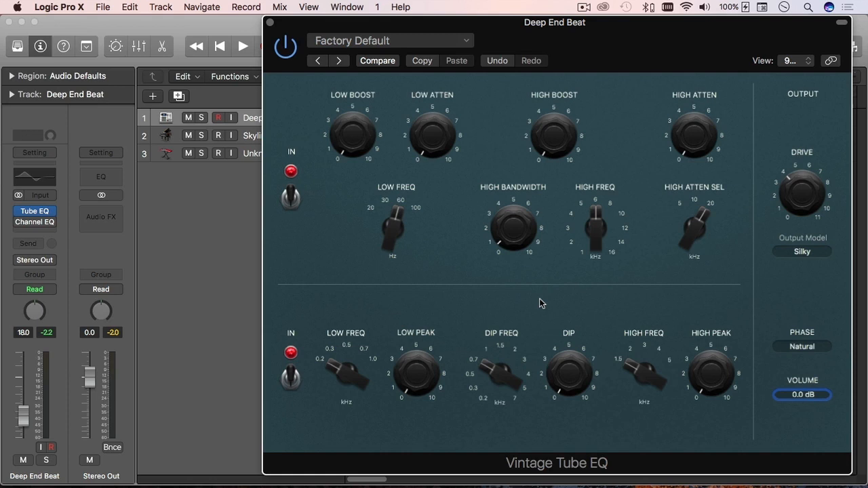
pyautogui.moveTo(590, 312)
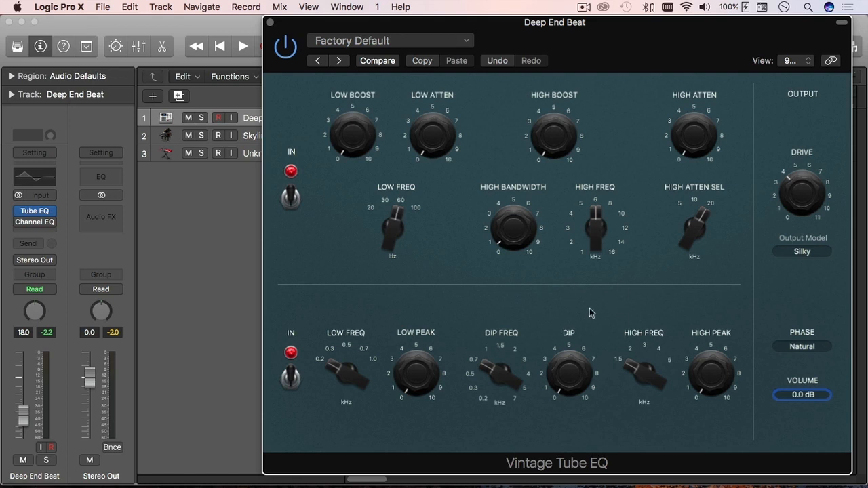
pyautogui.moveTo(605, 304)
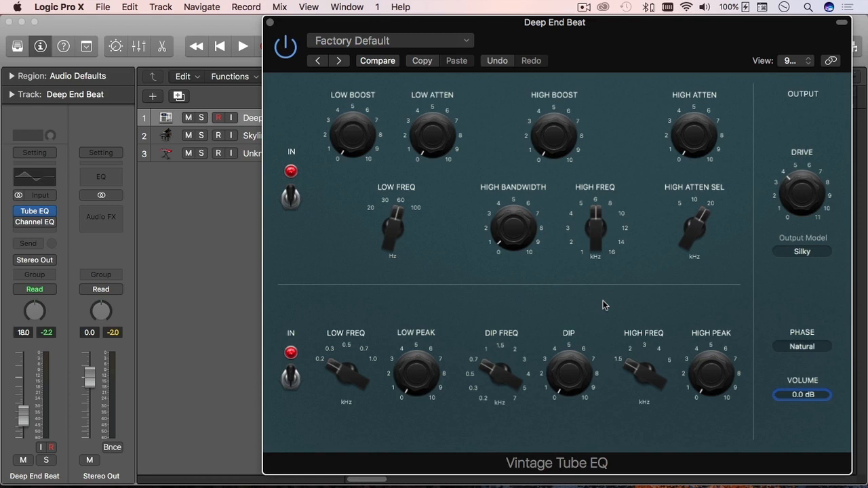
pyautogui.moveTo(632, 301)
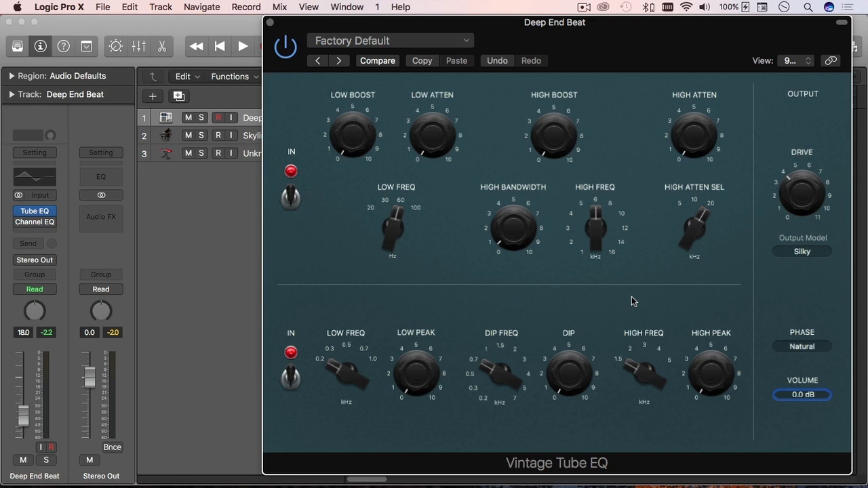
pyautogui.moveTo(599, 298)
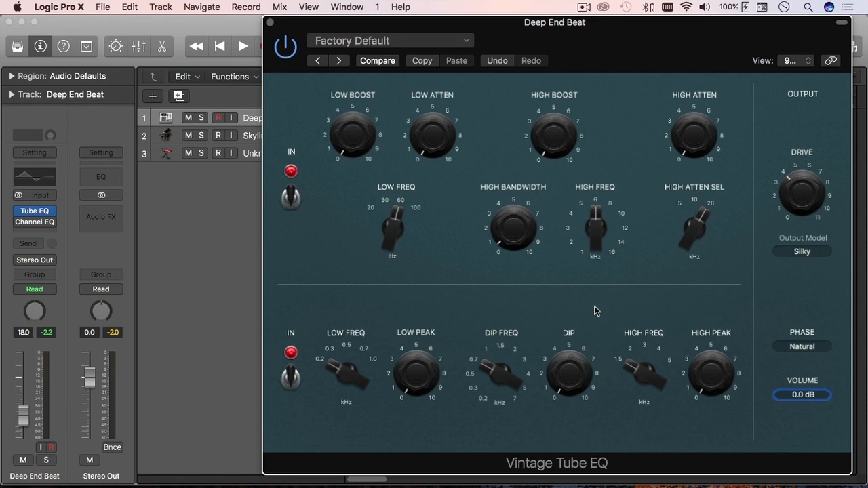
pyautogui.moveTo(636, 310)
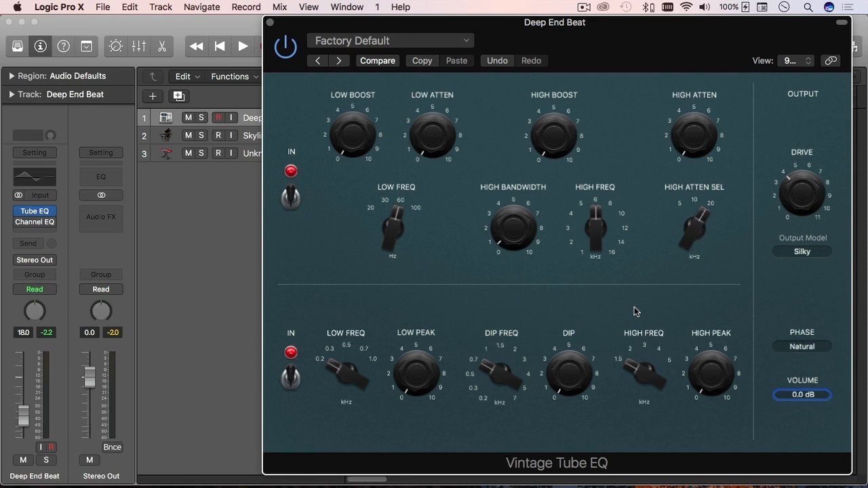
pyautogui.moveTo(665, 264)
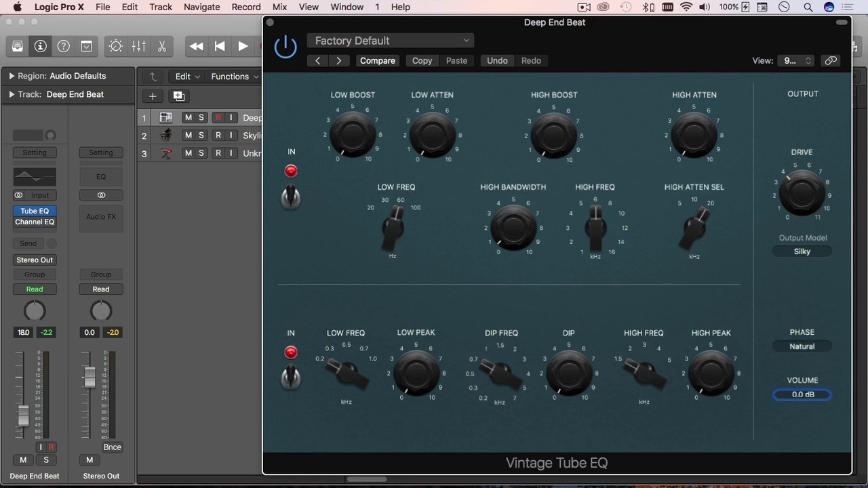
pyautogui.moveTo(764, 313)
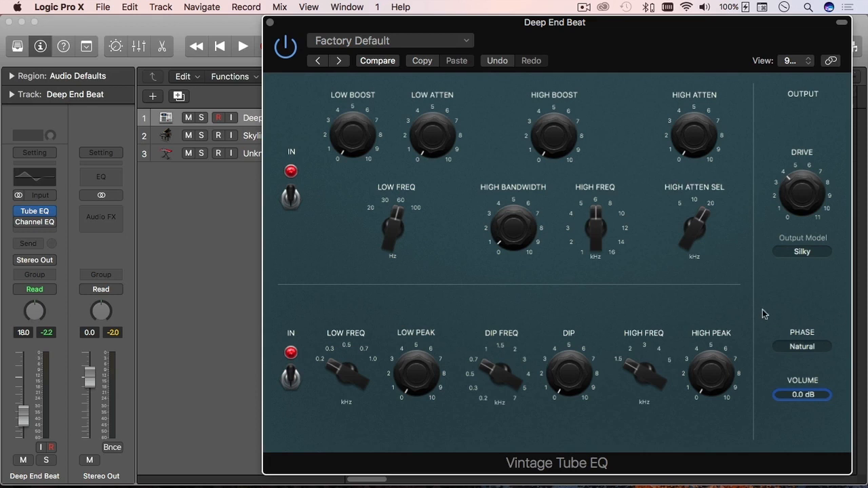
pyautogui.moveTo(688, 298)
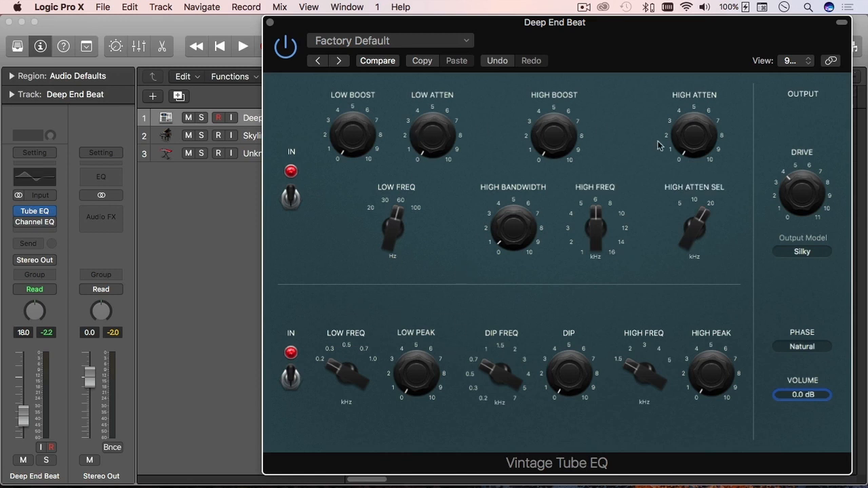
pyautogui.moveTo(662, 284)
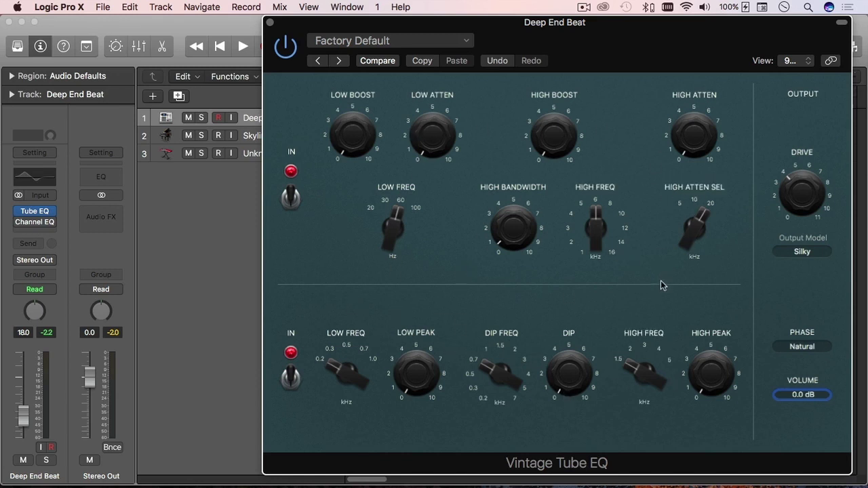
pyautogui.moveTo(674, 290)
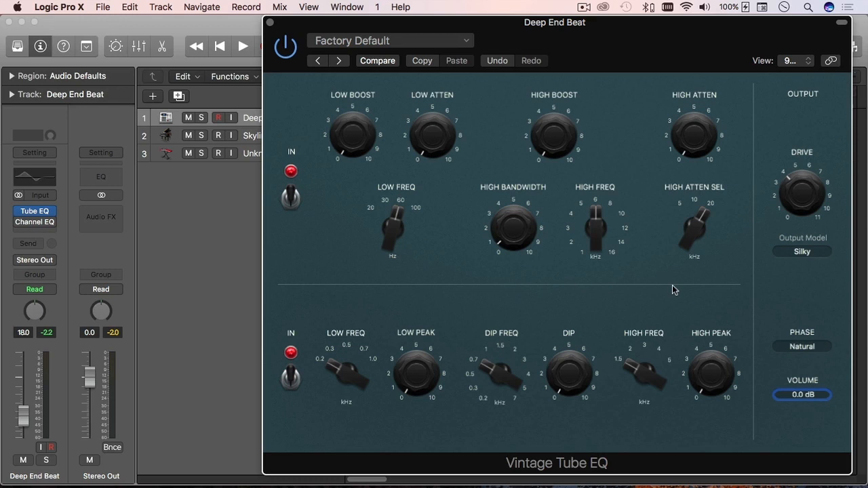
pyautogui.moveTo(808, 320)
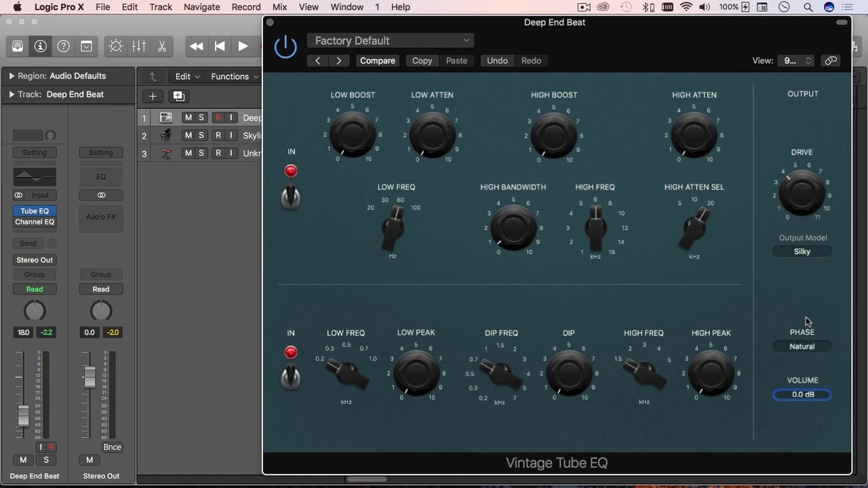
pyautogui.moveTo(811, 294)
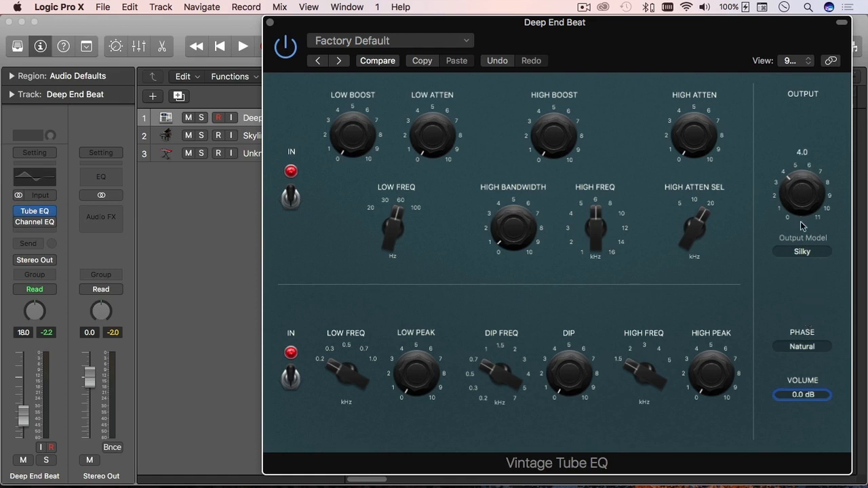
pyautogui.click(801, 251)
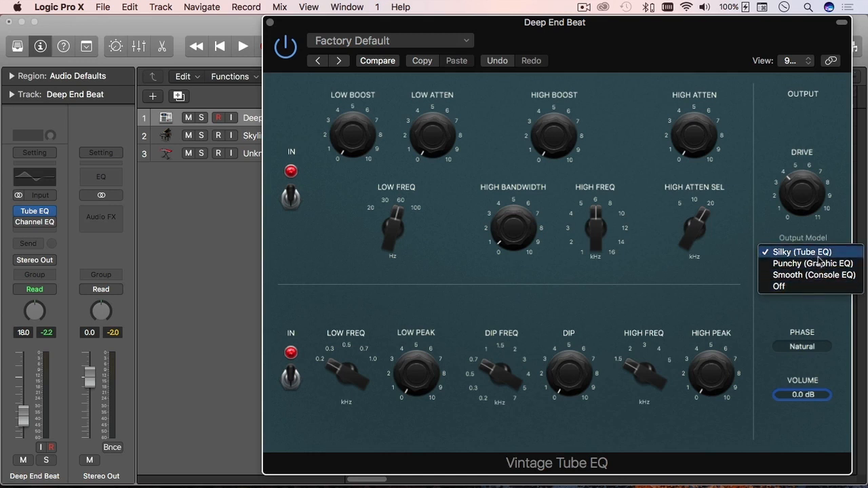
pyautogui.moveTo(820, 260)
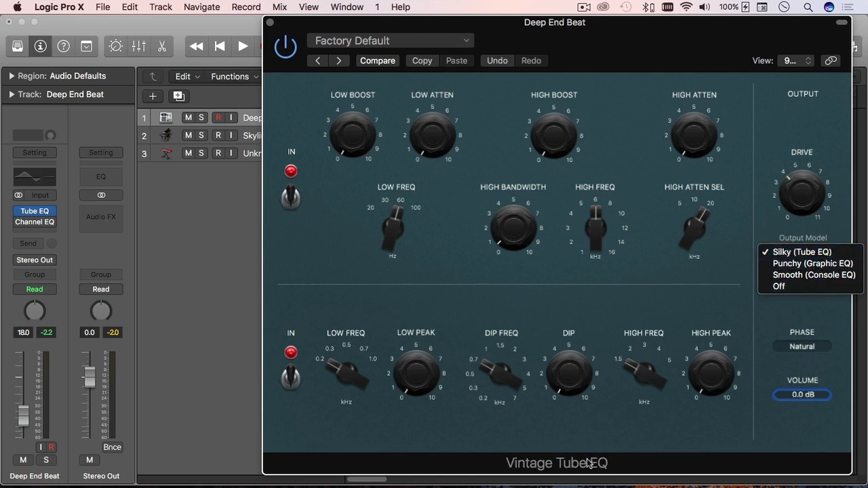
pyautogui.moveTo(584, 467)
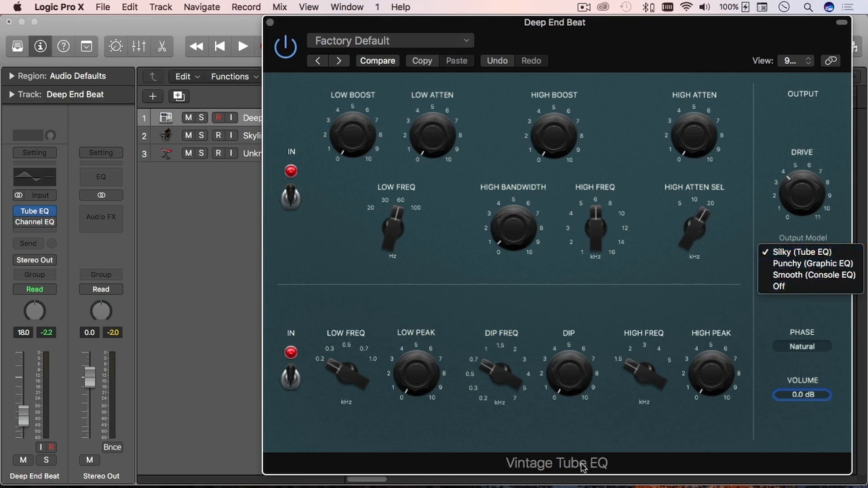
pyautogui.moveTo(811, 263)
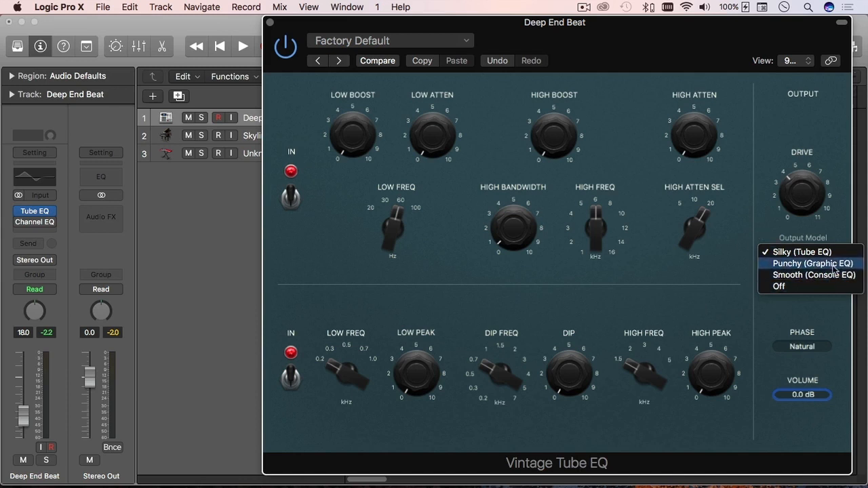
pyautogui.click(800, 251)
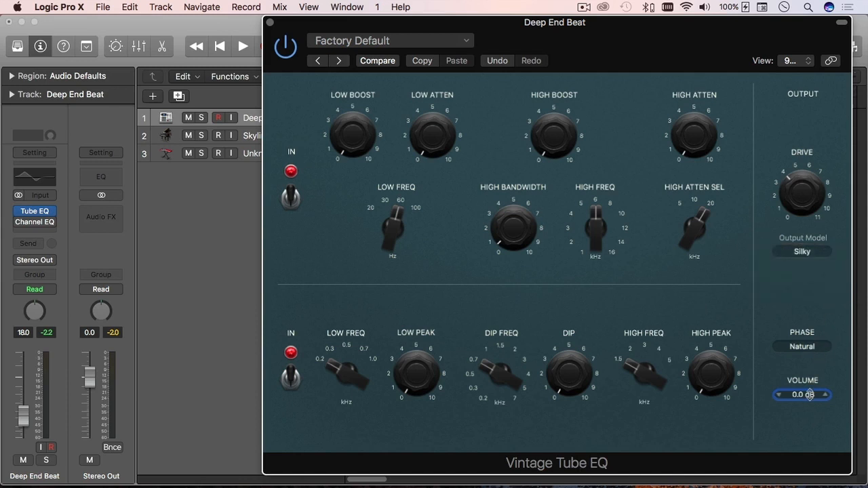
pyautogui.click(391, 41)
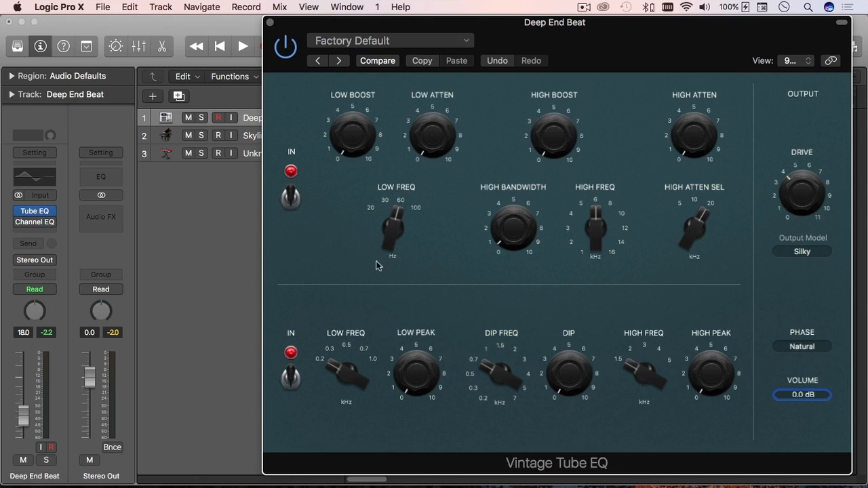
pyautogui.moveTo(398, 241)
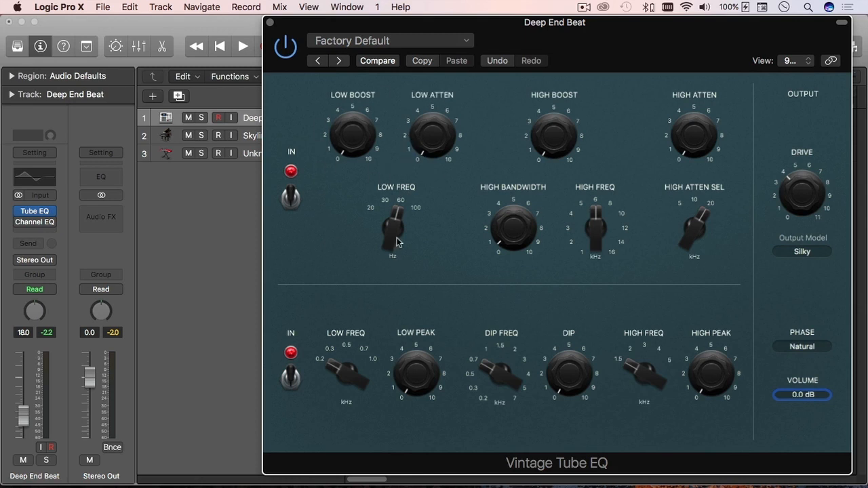
pyautogui.moveTo(563, 202)
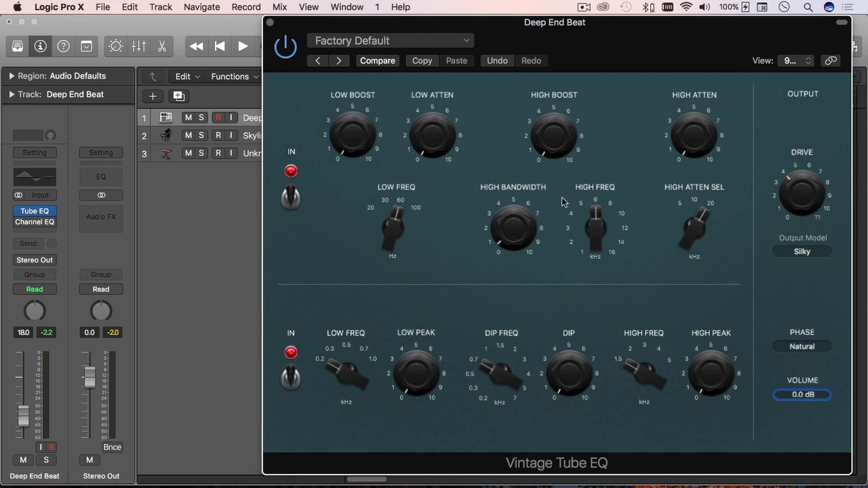
pyautogui.moveTo(600, 216)
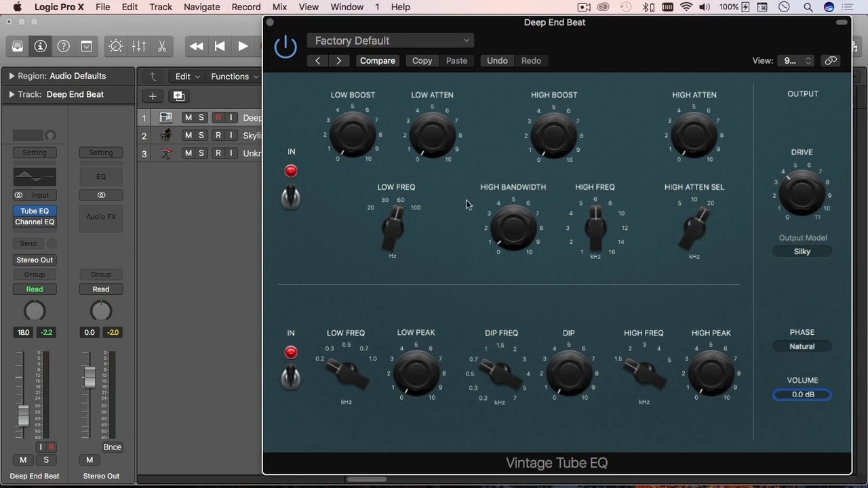
pyautogui.moveTo(509, 164)
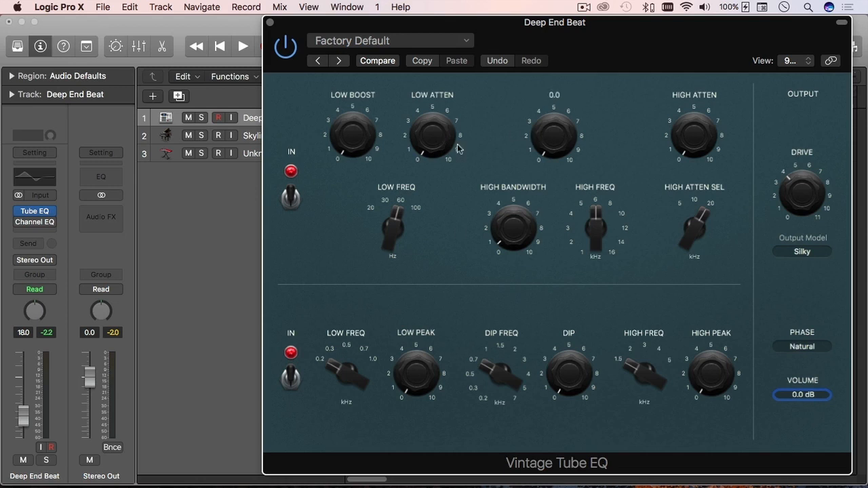
pyautogui.moveTo(580, 152)
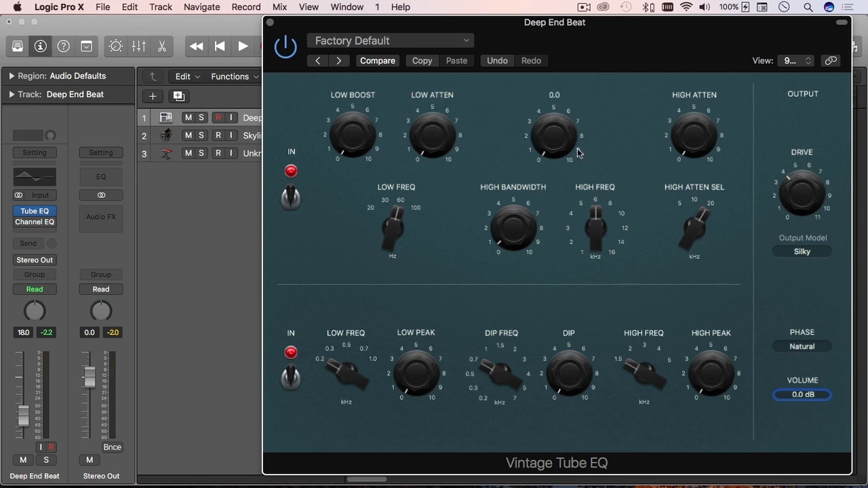
pyautogui.moveTo(386, 134)
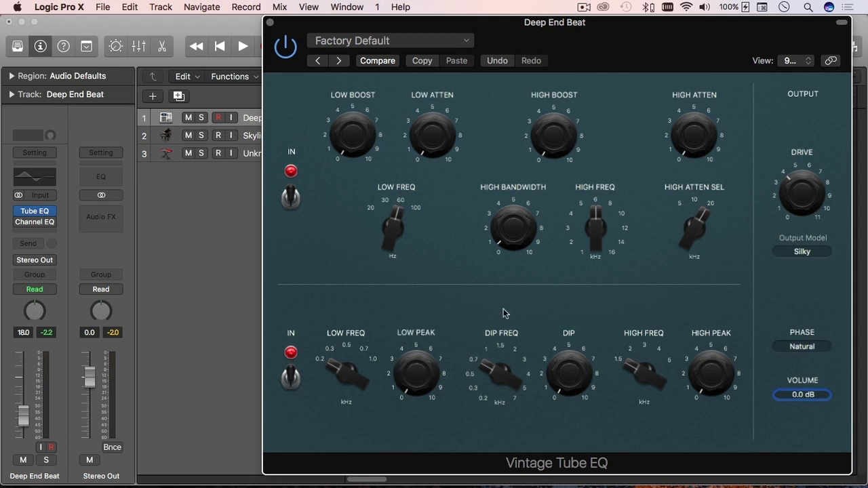
pyautogui.moveTo(429, 311)
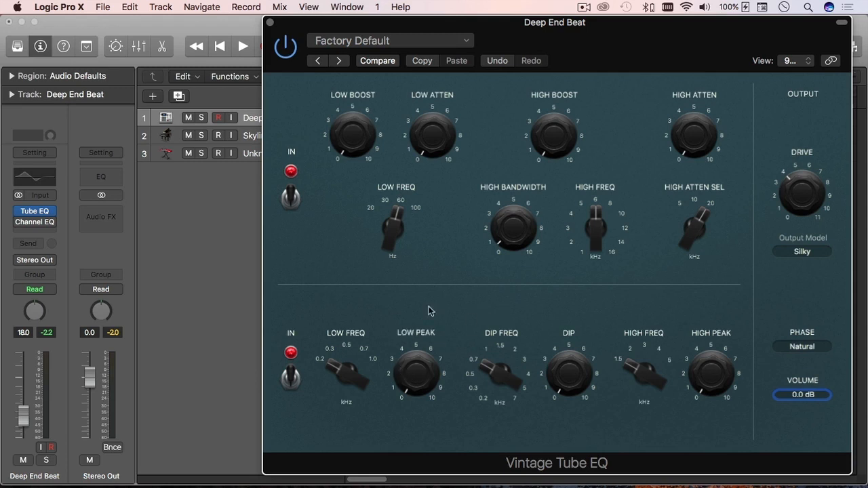
pyautogui.moveTo(418, 309)
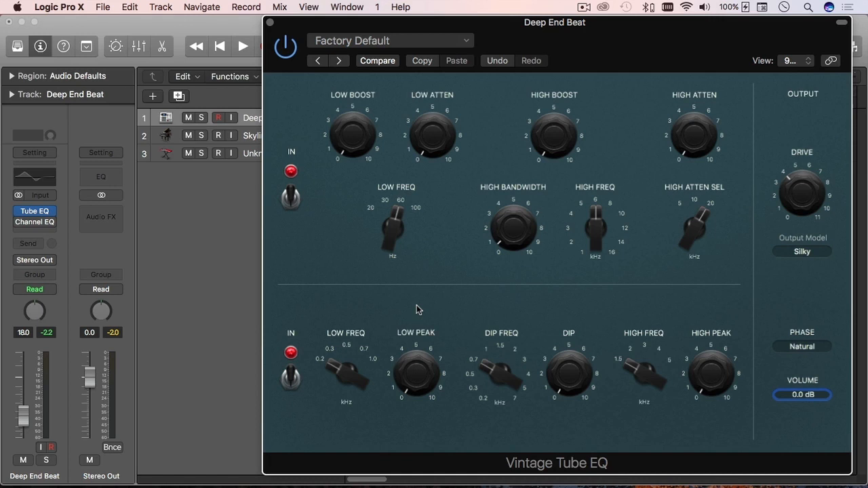
pyautogui.moveTo(526, 296)
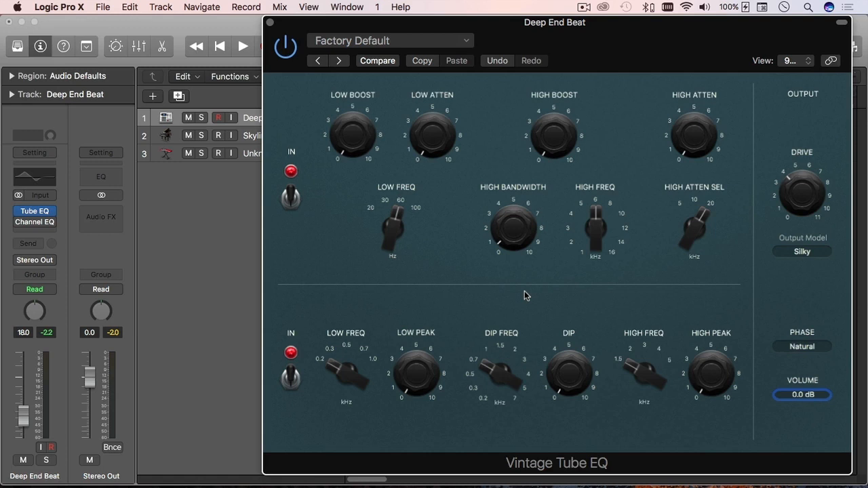
pyautogui.moveTo(632, 272)
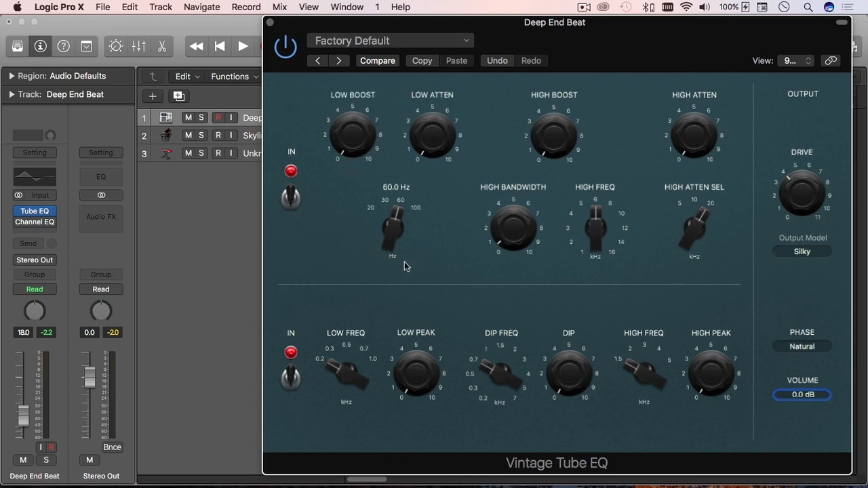
pyautogui.moveTo(390, 222)
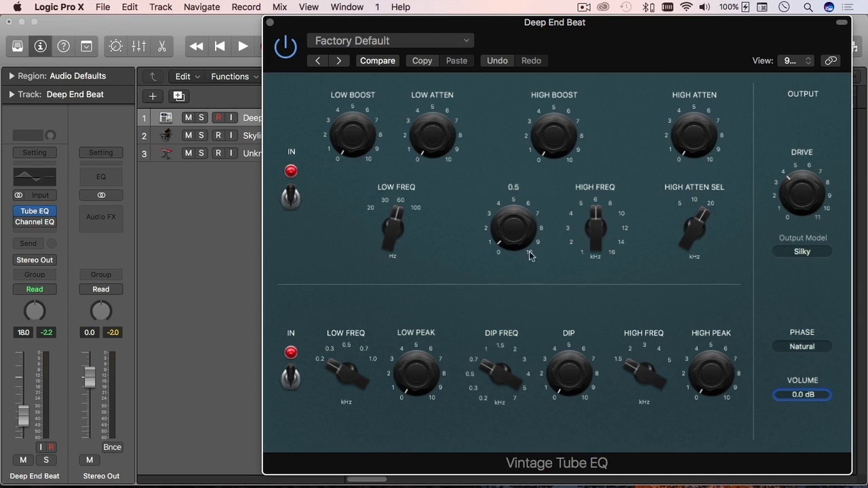
pyautogui.moveTo(509, 223)
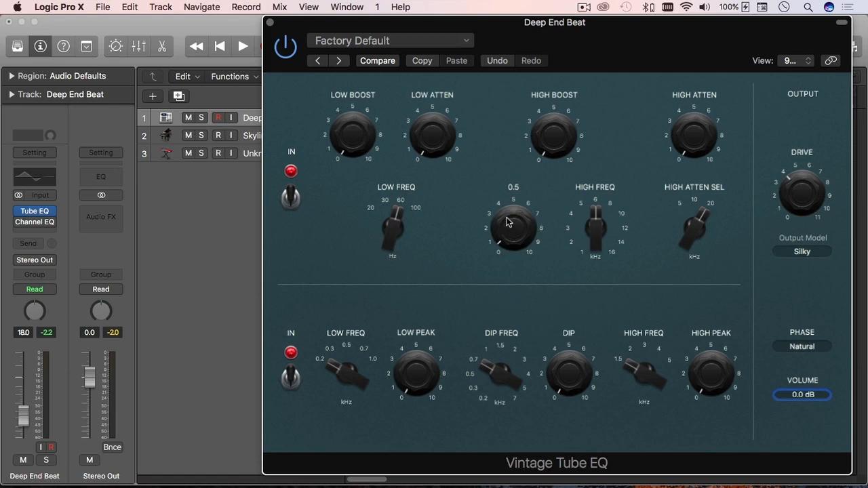
pyautogui.moveTo(515, 241)
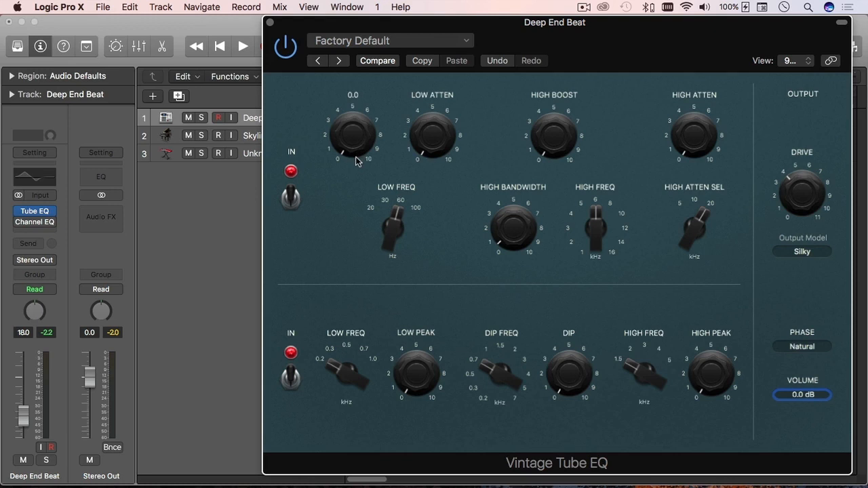
pyautogui.moveTo(493, 238)
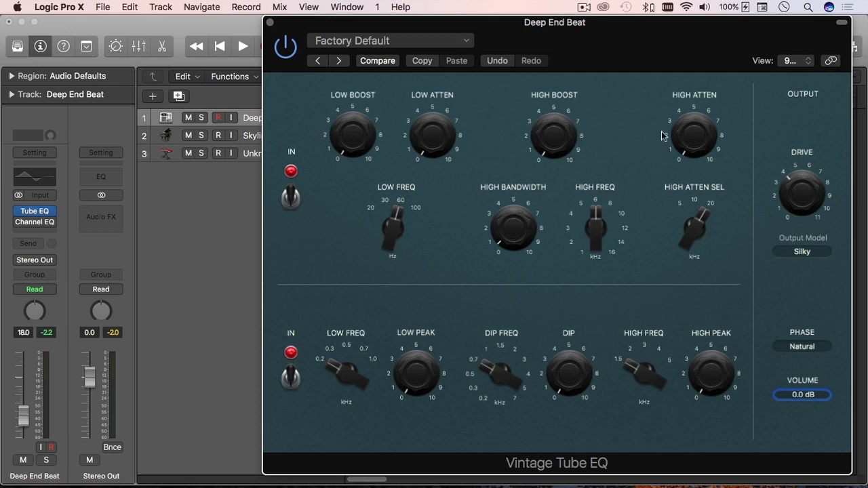
pyautogui.moveTo(617, 133)
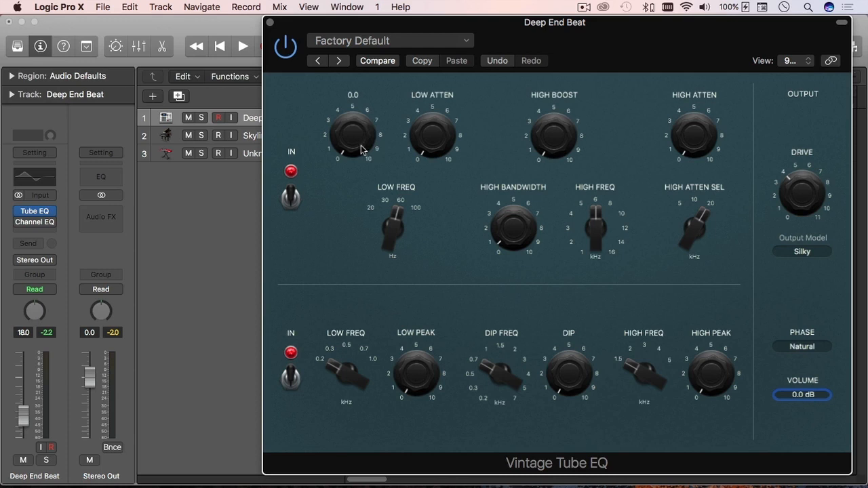
pyautogui.moveTo(347, 138)
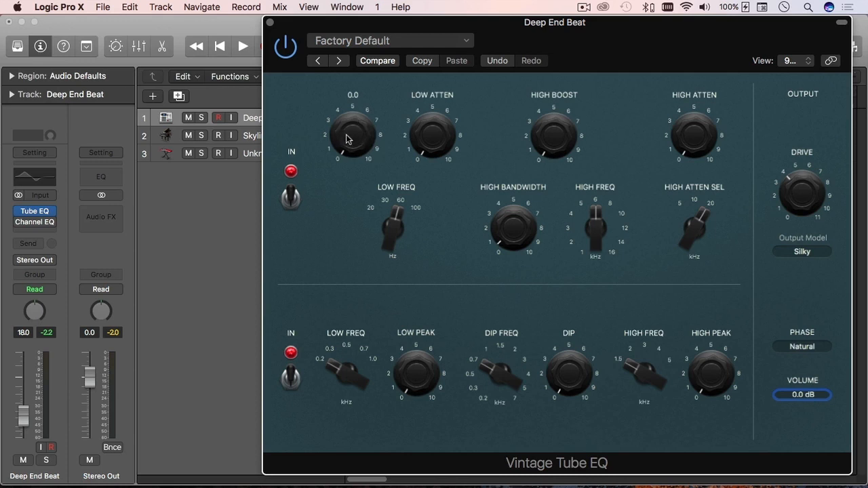
pyautogui.moveTo(432, 134)
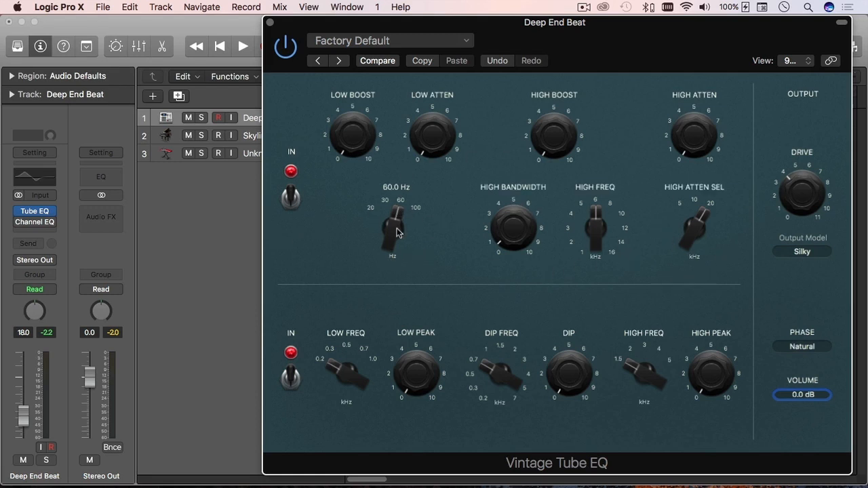
pyautogui.moveTo(393, 231)
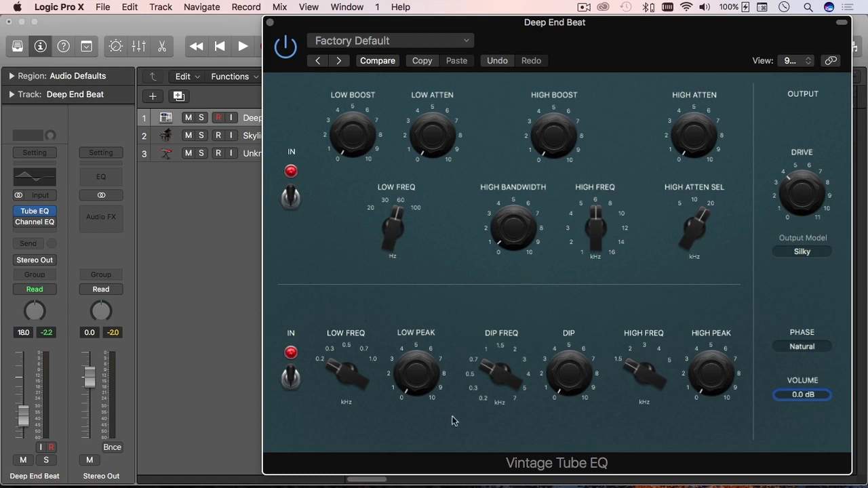
pyautogui.moveTo(594, 410)
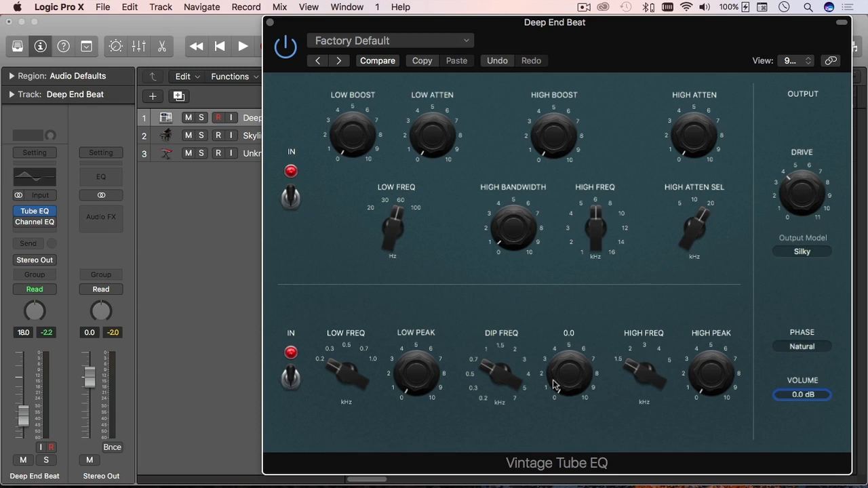
pyautogui.moveTo(578, 396)
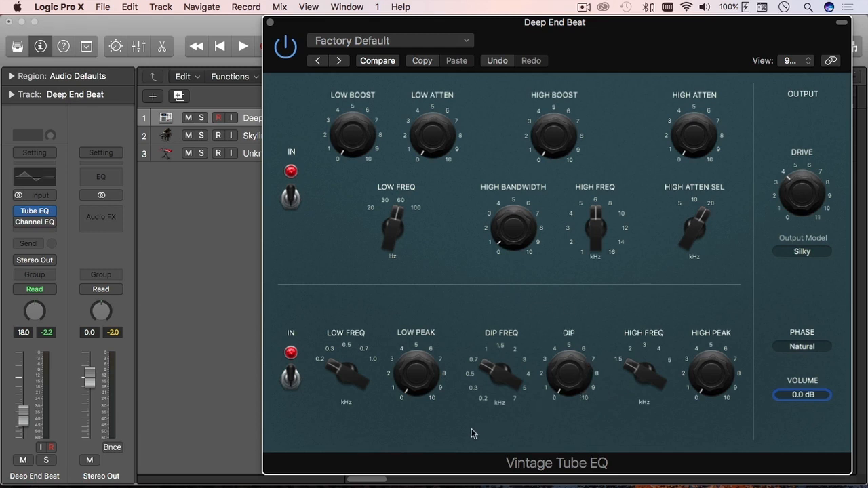
pyautogui.moveTo(390, 429)
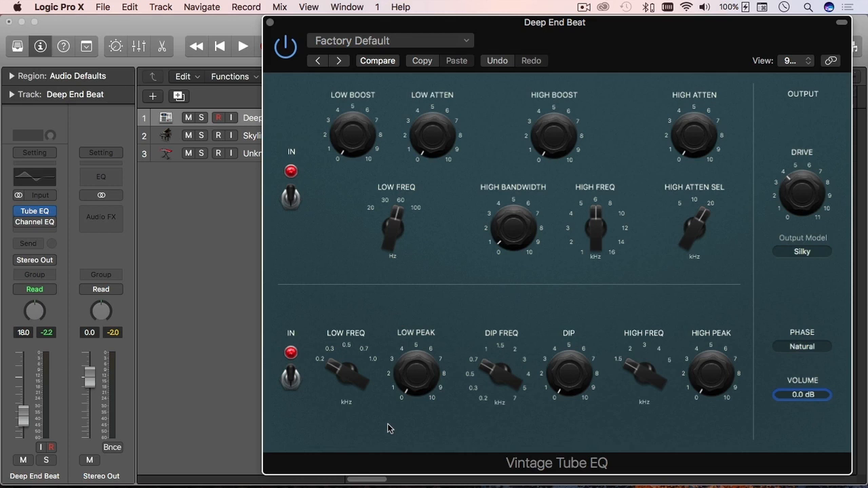
pyautogui.moveTo(415, 381)
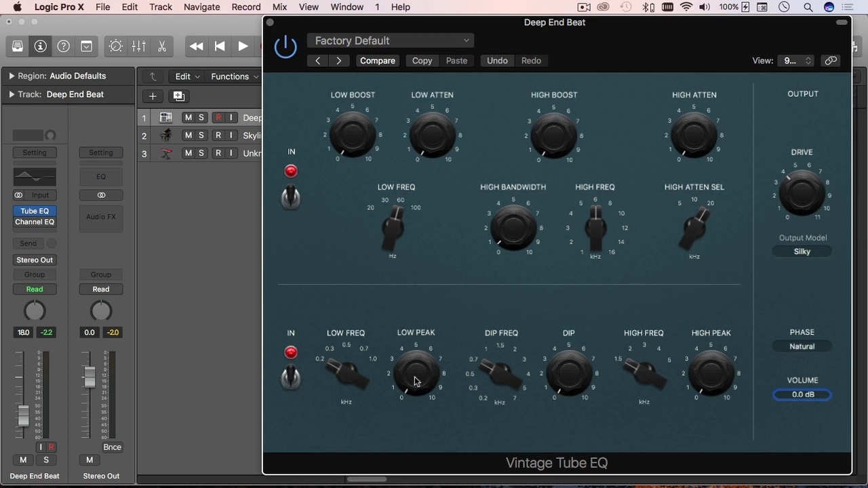
pyautogui.moveTo(462, 358)
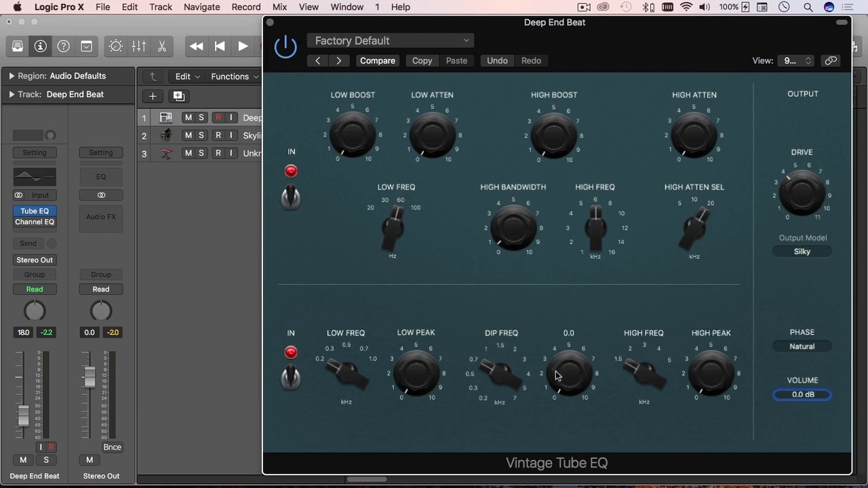
pyautogui.moveTo(548, 386)
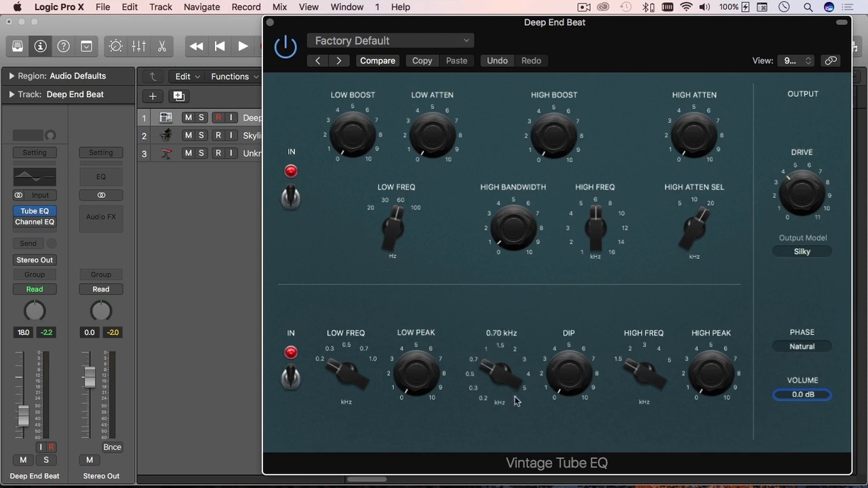
pyautogui.moveTo(491, 407)
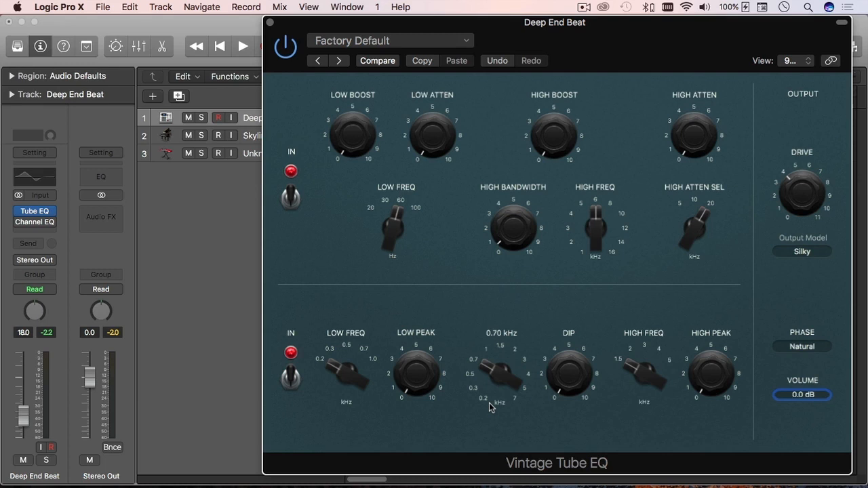
pyautogui.moveTo(505, 377)
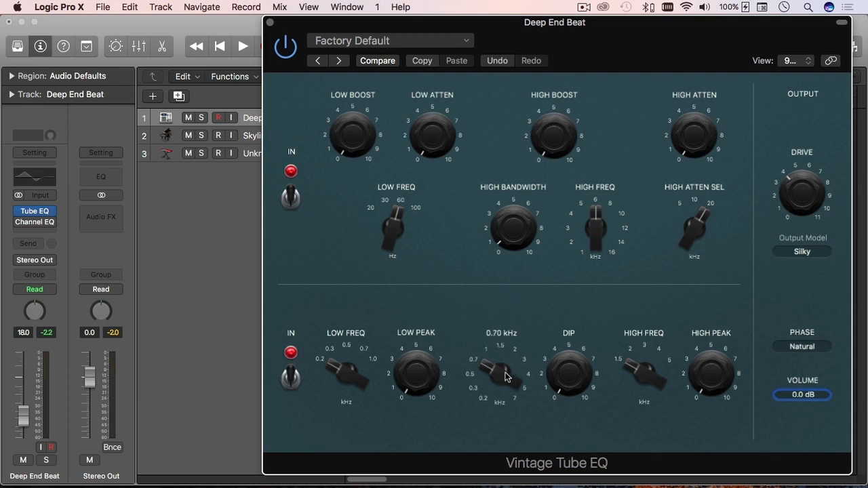
pyautogui.moveTo(491, 399)
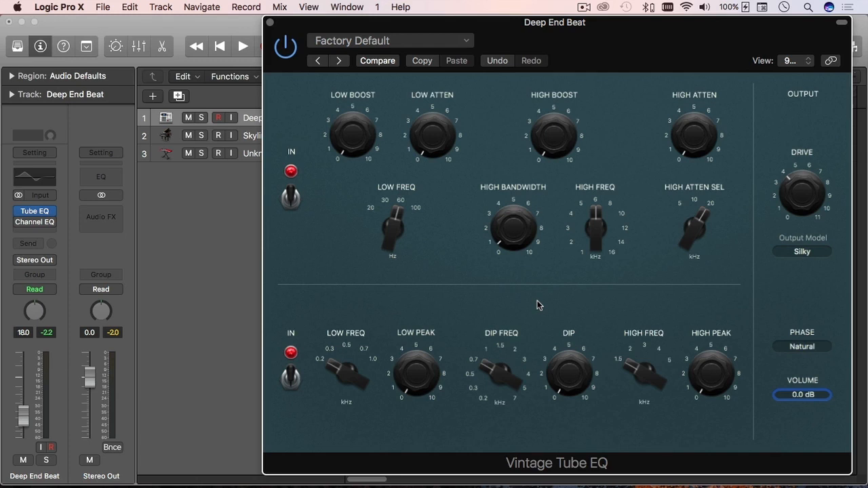
pyautogui.moveTo(502, 290)
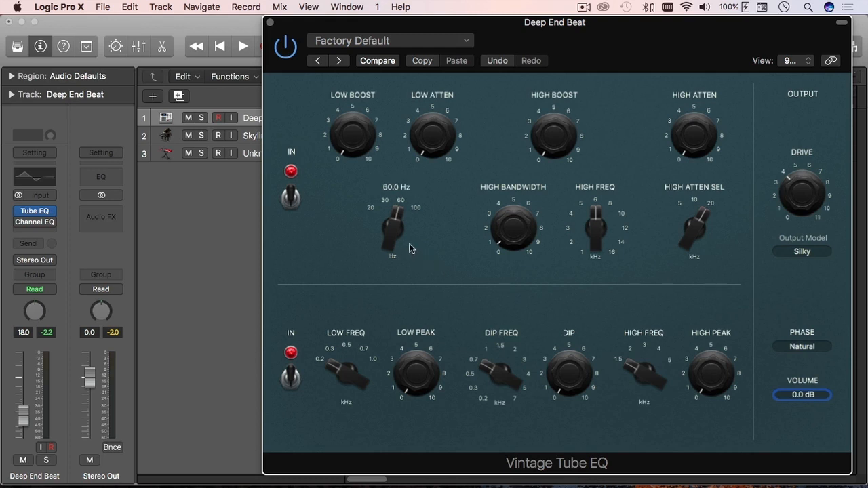
# During playback, set the low boost frequency near 45 Hz and push low boost to about 6.6.
pyautogui.click(241, 46)
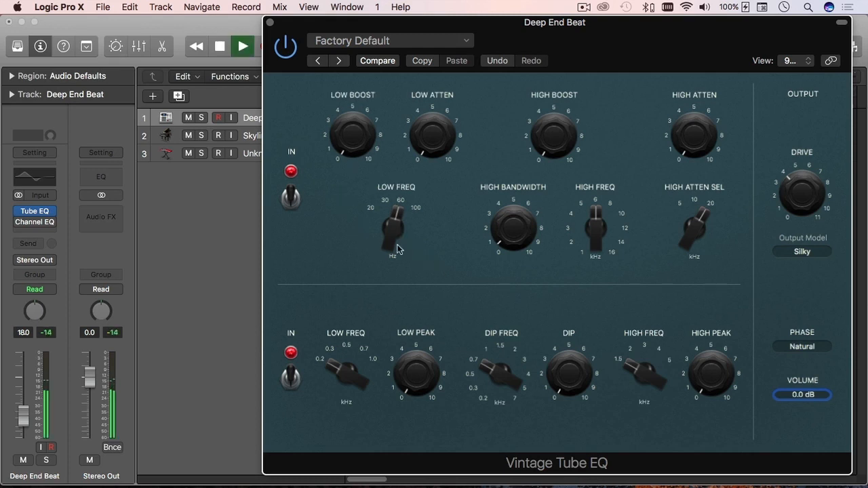
pyautogui.moveTo(394, 231); pyautogui.dragTo(396, 217)
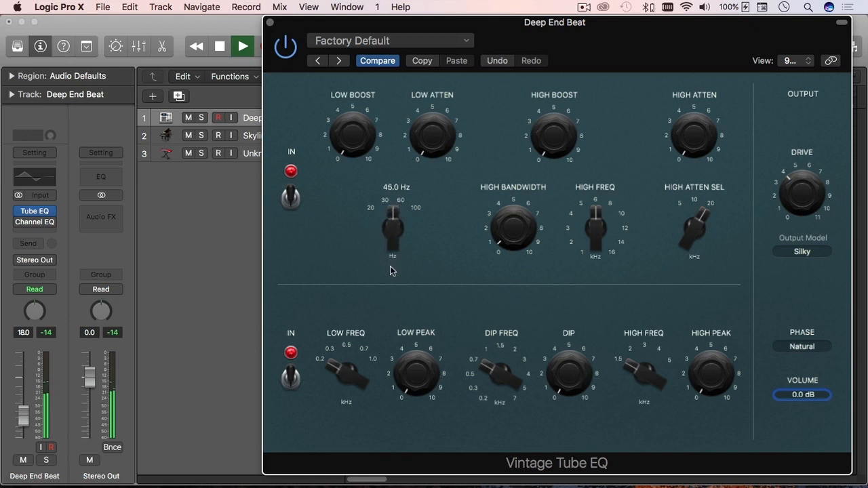
pyautogui.moveTo(391, 233); pyautogui.dragTo(407, 224)
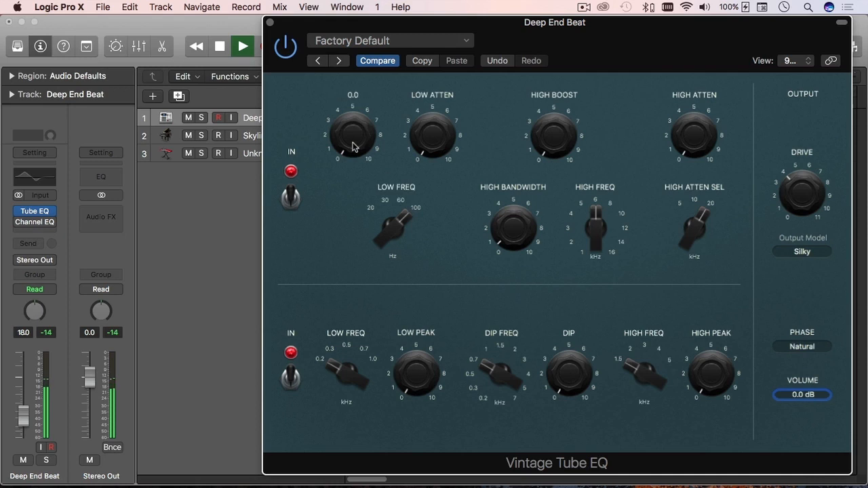
pyautogui.moveTo(352, 135); pyautogui.dragTo(361, 125)
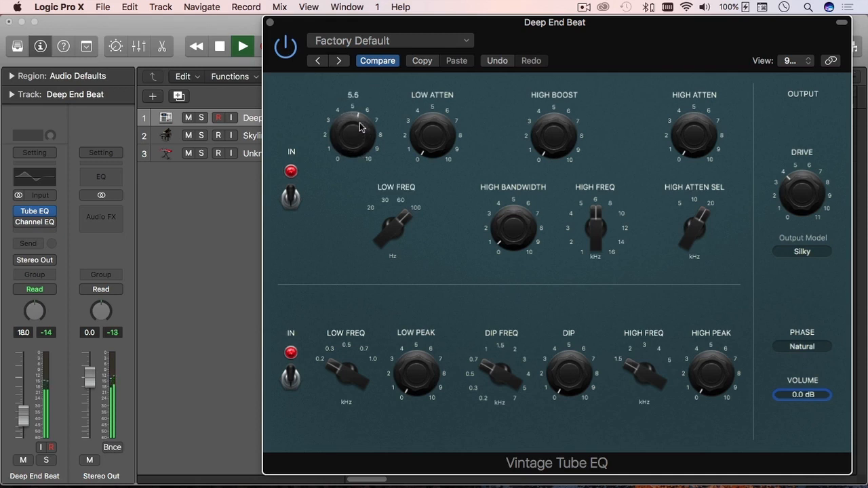
pyautogui.moveTo(353, 132); pyautogui.dragTo(363, 108)
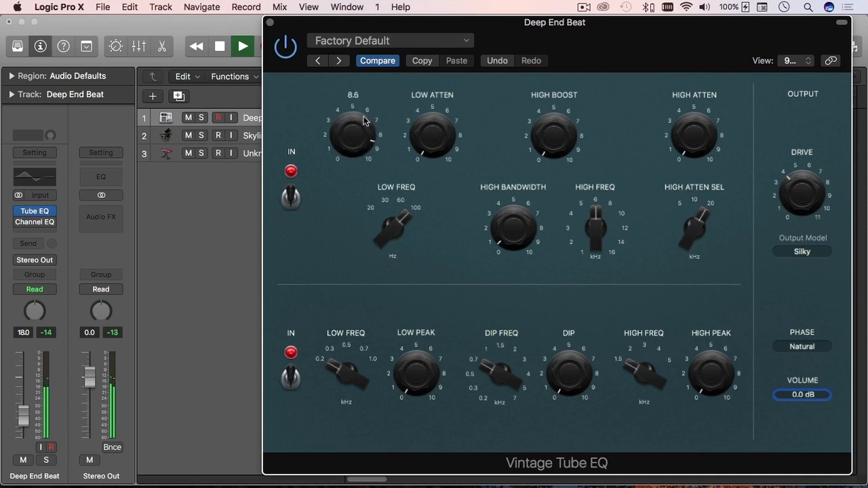
pyautogui.moveTo(351, 135); pyautogui.dragTo(358, 129)
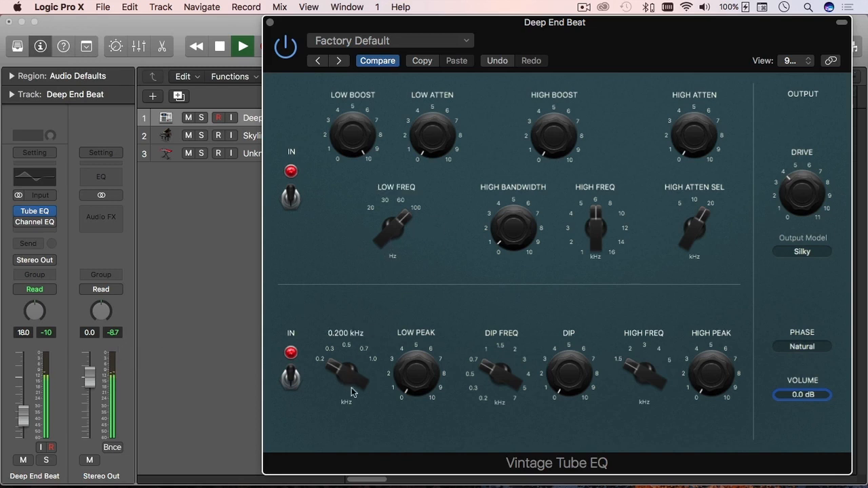
pyautogui.moveTo(346, 387)
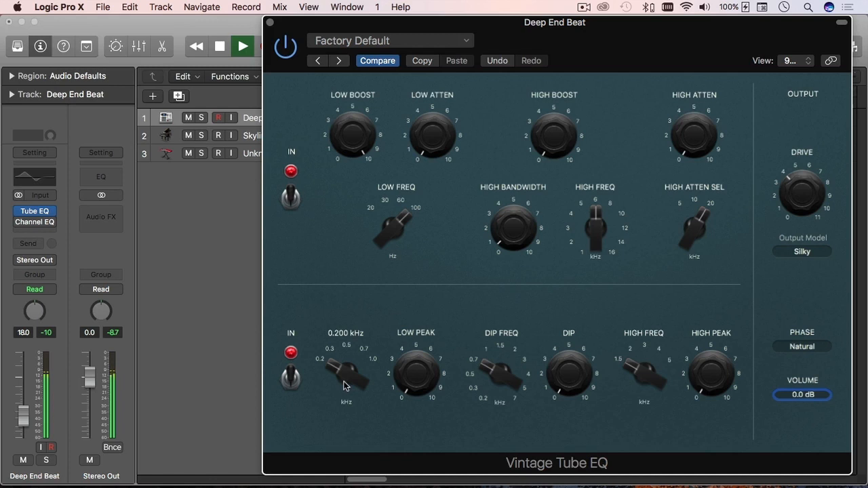
# Set lower-band low peak frequency near 0.46 kHz, low peak 8.5, dip frequency 0.70 kHz.
pyautogui.moveTo(346, 380); pyautogui.dragTo(352, 364)
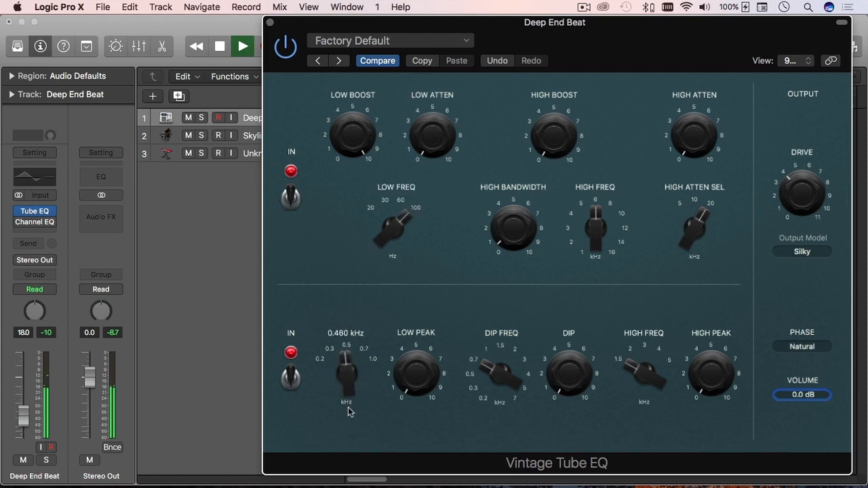
pyautogui.moveTo(347, 366); pyautogui.dragTo(351, 379)
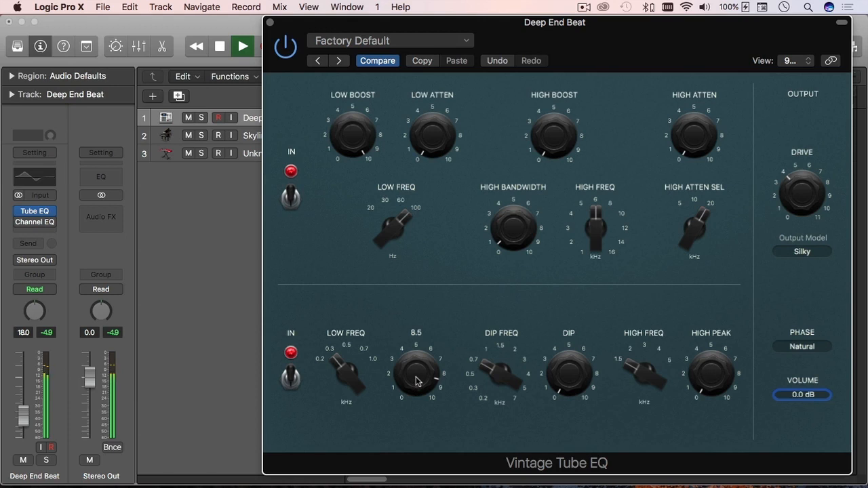
pyautogui.moveTo(415, 373); pyautogui.dragTo(420, 391)
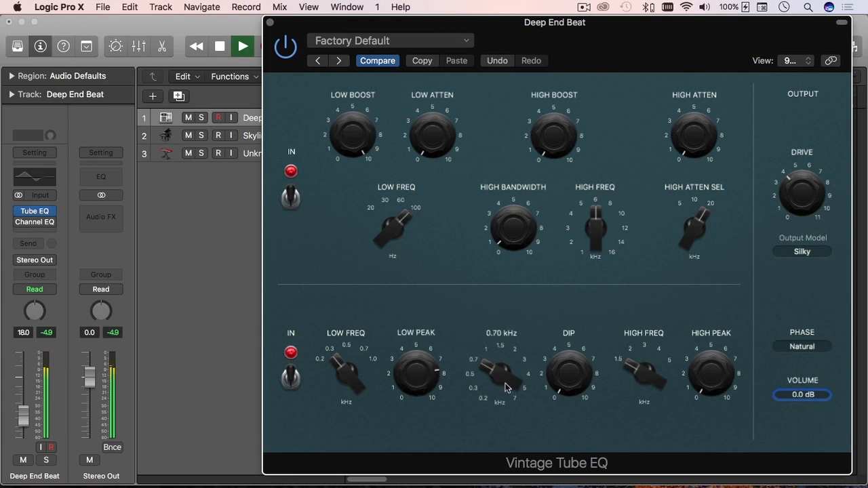
pyautogui.moveTo(500, 373); pyautogui.dragTo(510, 377)
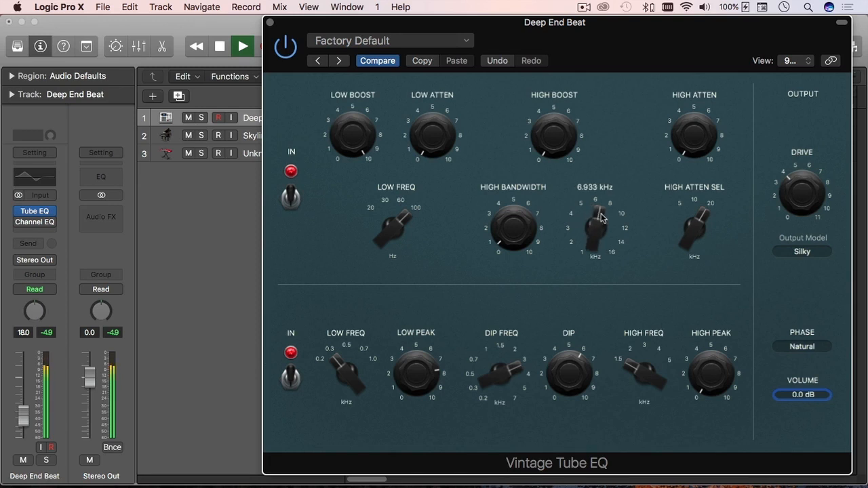
# Tune upper high frequency to about 7 kHz and raise the high boost amount.
pyautogui.moveTo(595, 217); pyautogui.dragTo(603, 228)
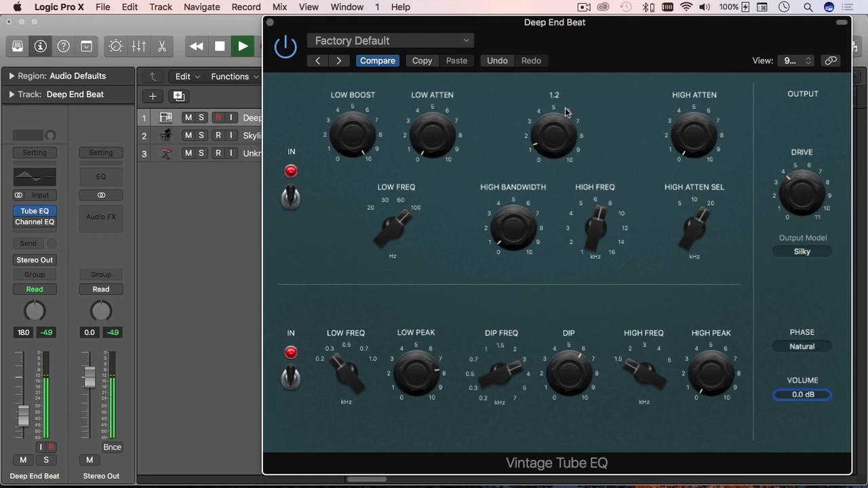
pyautogui.moveTo(555, 135); pyautogui.dragTo(563, 116)
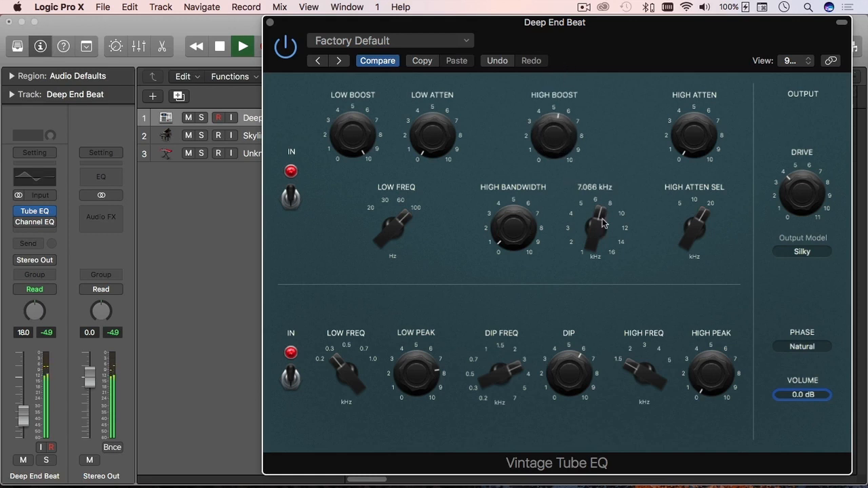
pyautogui.moveTo(605, 229)
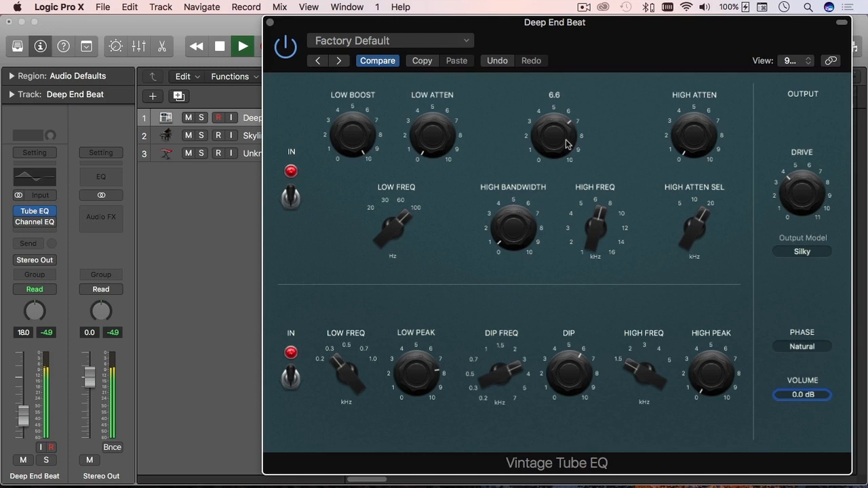
pyautogui.moveTo(581, 158)
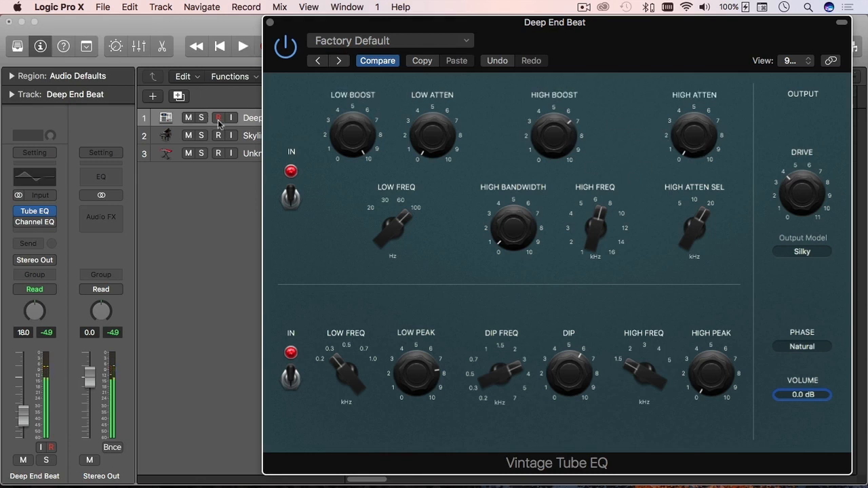
pyautogui.click(218, 116)
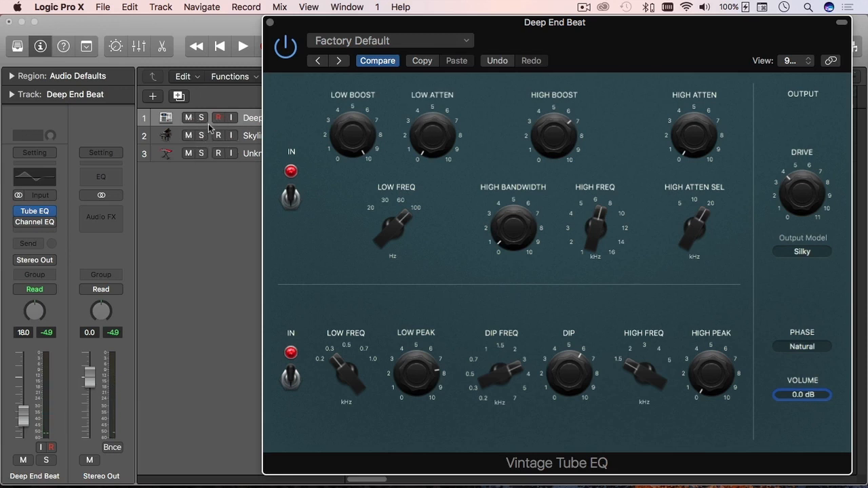
pyautogui.moveTo(210, 122)
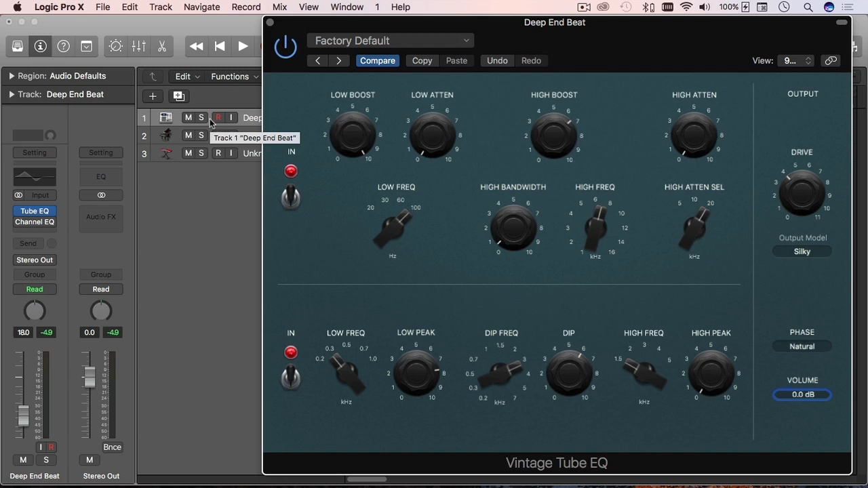
pyautogui.moveTo(239, 123)
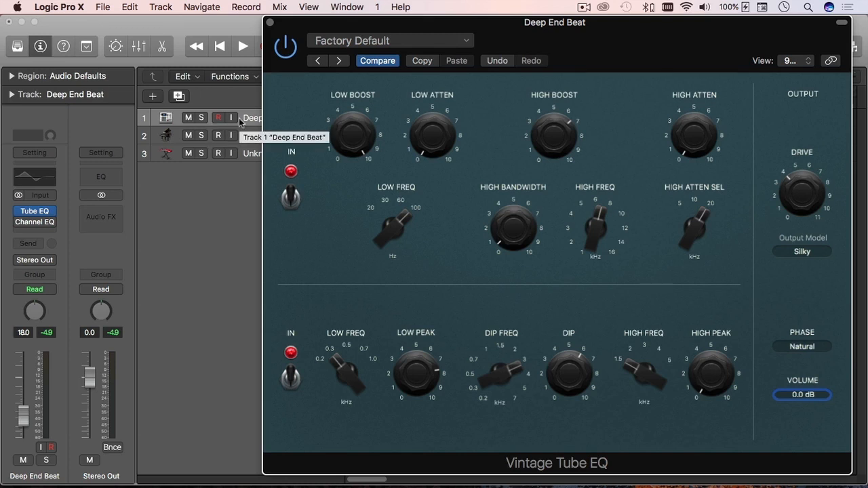
pyautogui.moveTo(609, 183)
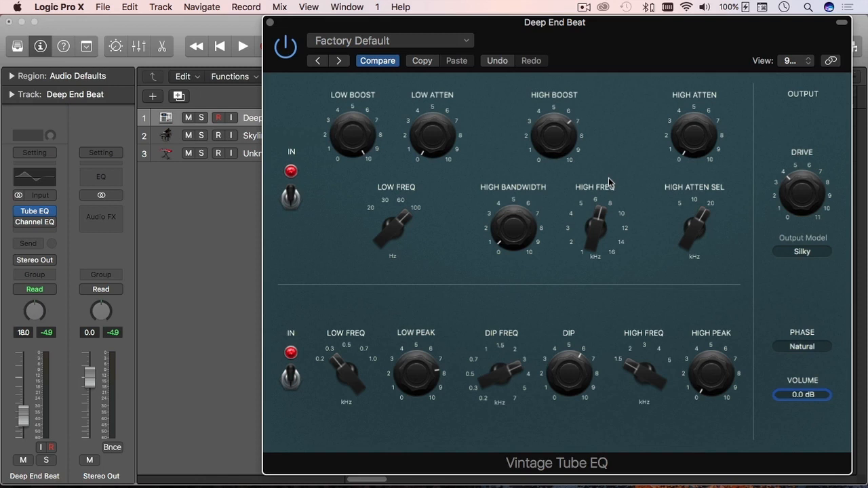
pyautogui.click(241, 46)
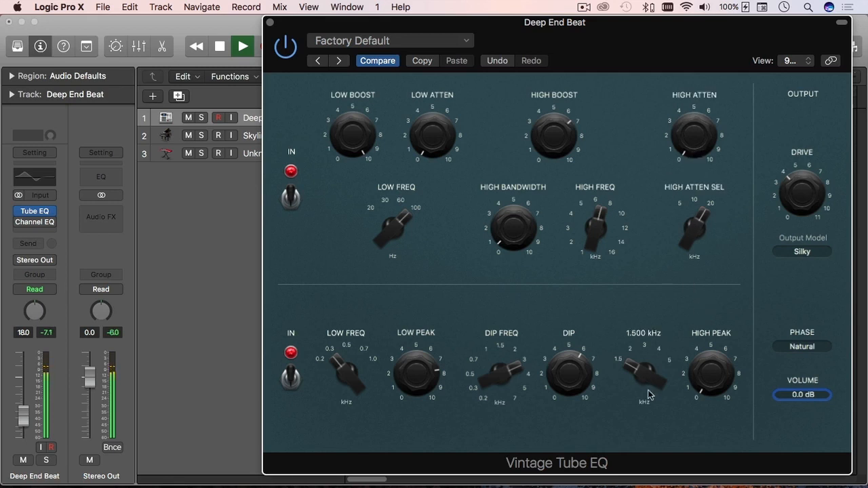
pyautogui.moveTo(649, 386)
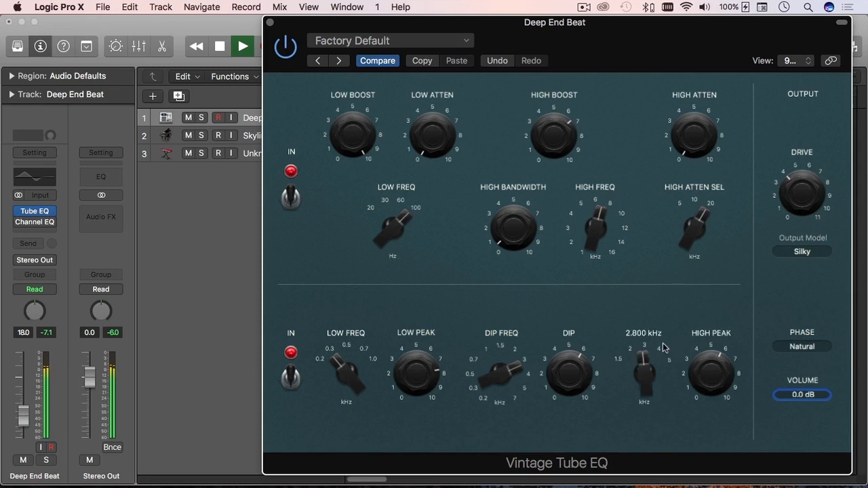
# Raise the lower band's high peak frequency from 1.5 kHz to 5 kHz.
pyautogui.moveTo(643, 366); pyautogui.dragTo(651, 353)
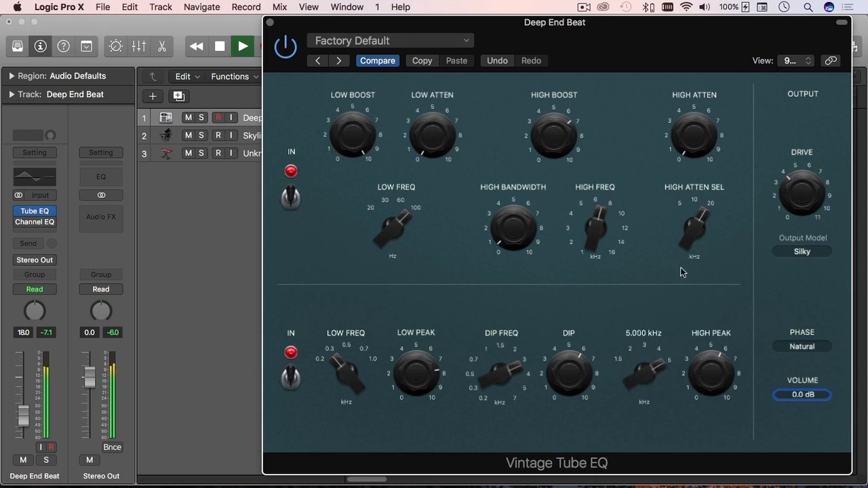
pyautogui.moveTo(643, 368); pyautogui.dragTo(636, 369)
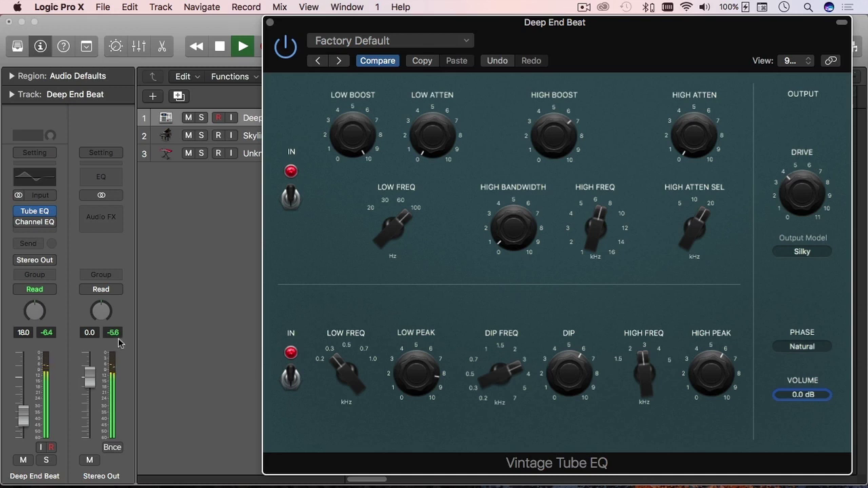
pyautogui.moveTo(117, 339)
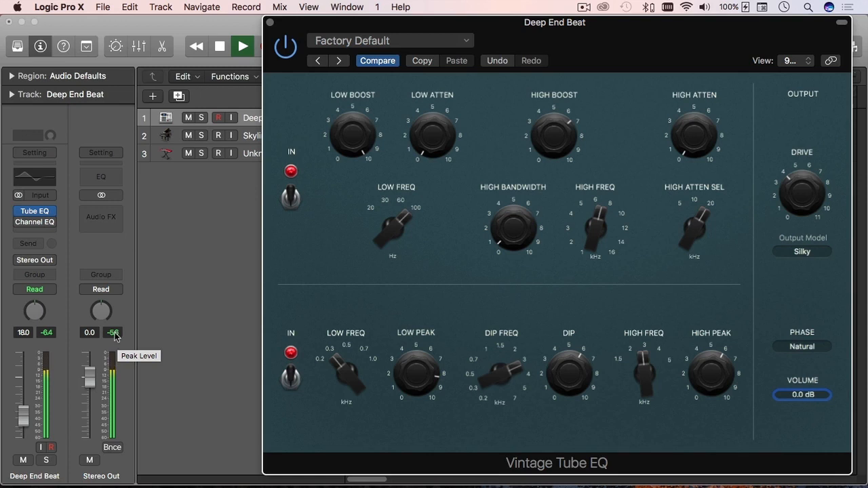
pyautogui.moveTo(30, 337)
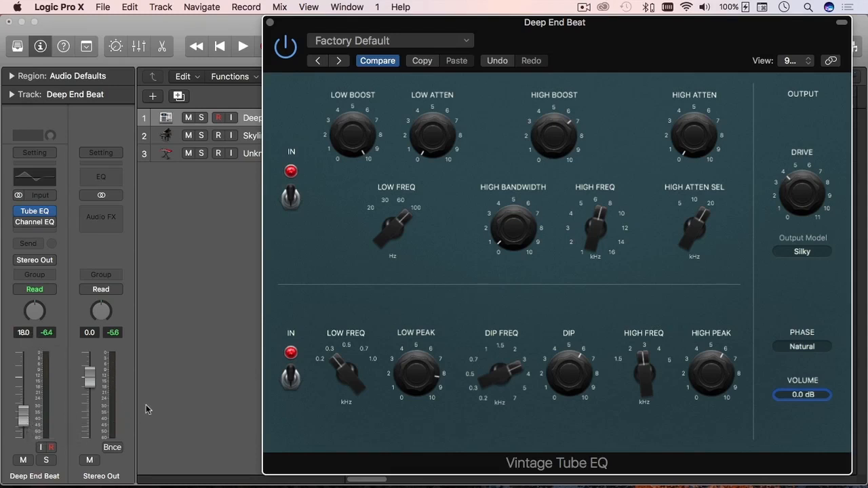
pyautogui.moveTo(168, 379)
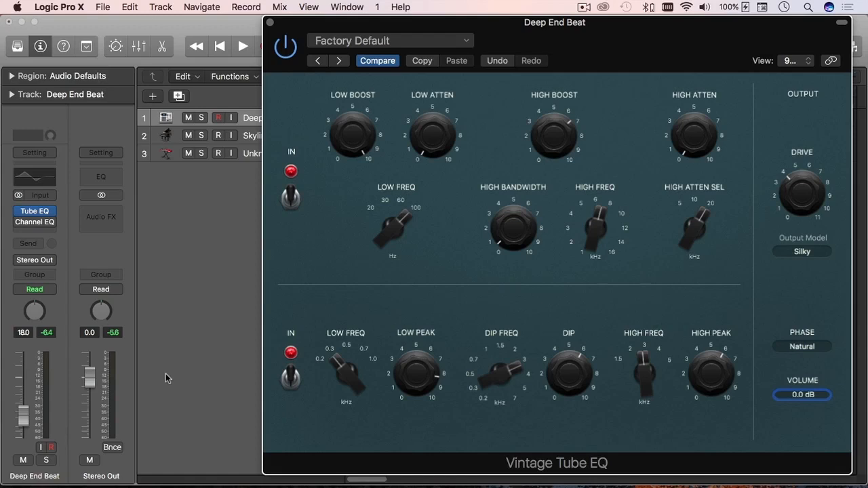
pyautogui.moveTo(280, 331)
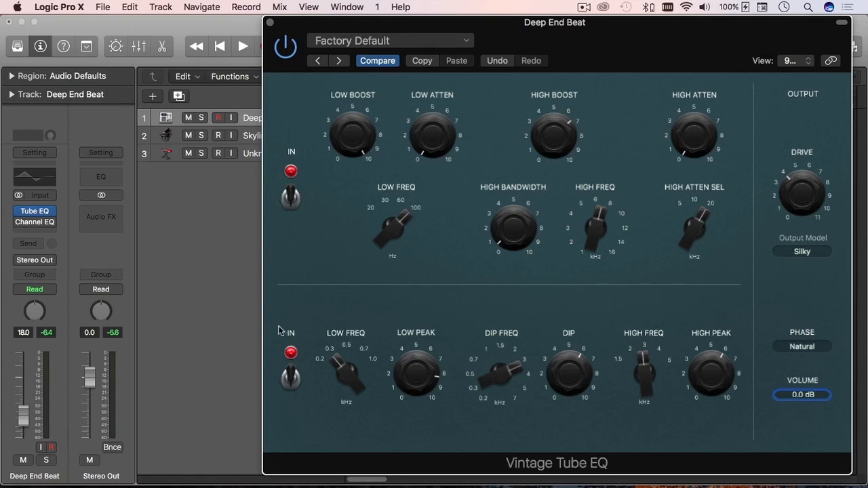
pyautogui.moveTo(600, 42)
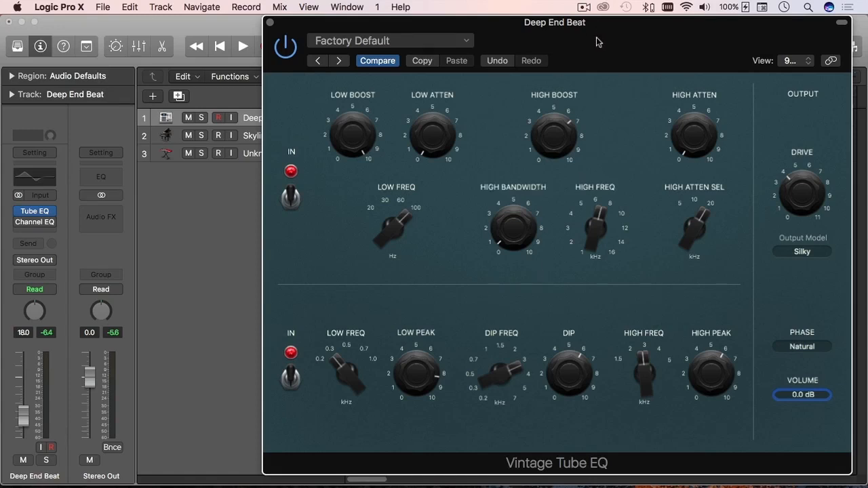
pyautogui.moveTo(618, 45)
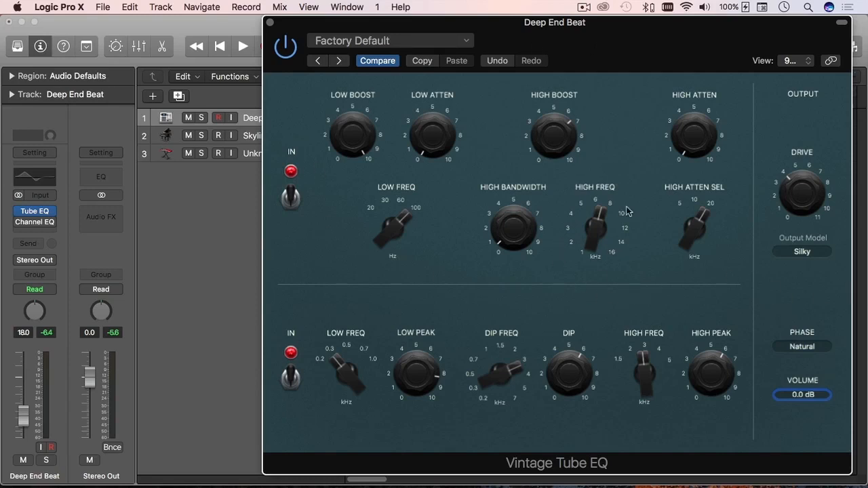
# Show the Vintage Tube EQ's preset list (Acoustic Guitar, Big Synth and settings options).
pyautogui.click(391, 40)
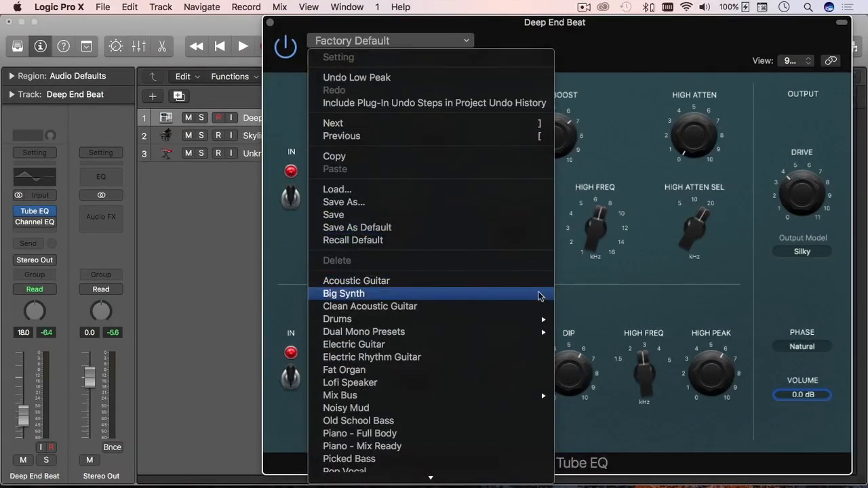